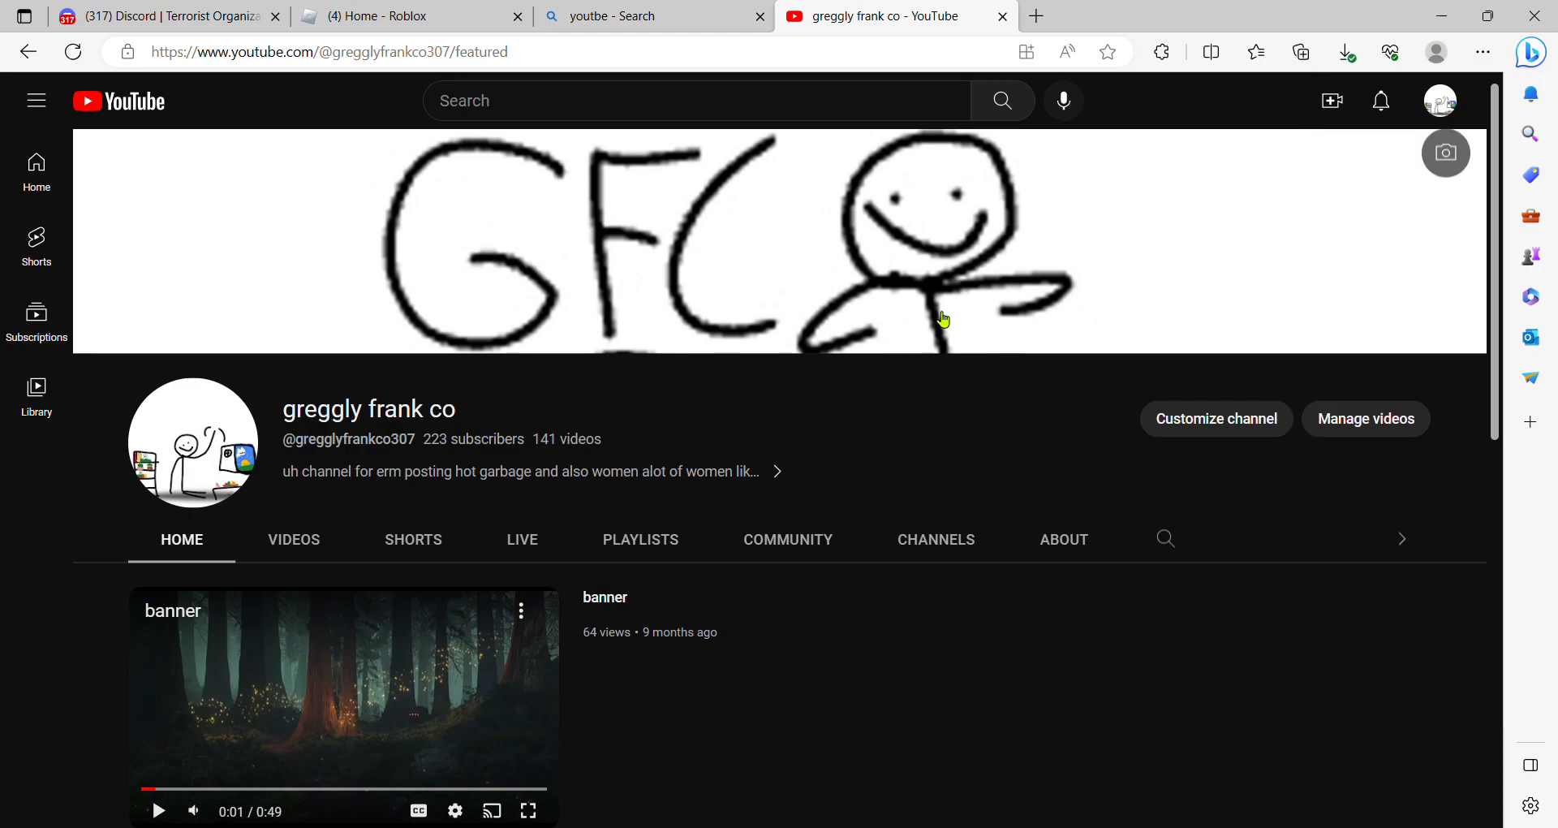
mouse_move(667, 461)
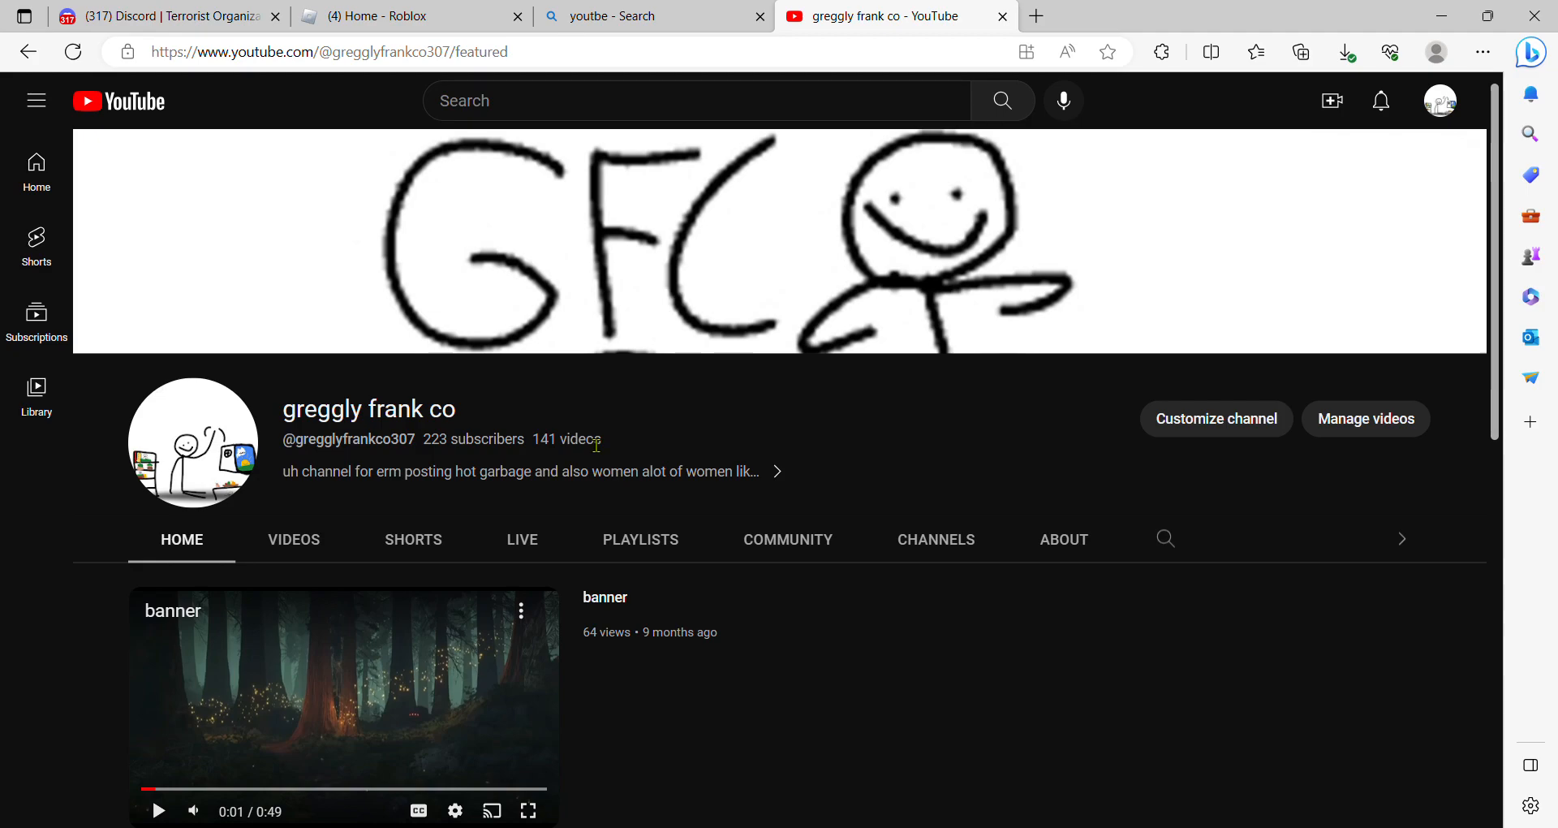
mouse_move(423, 441)
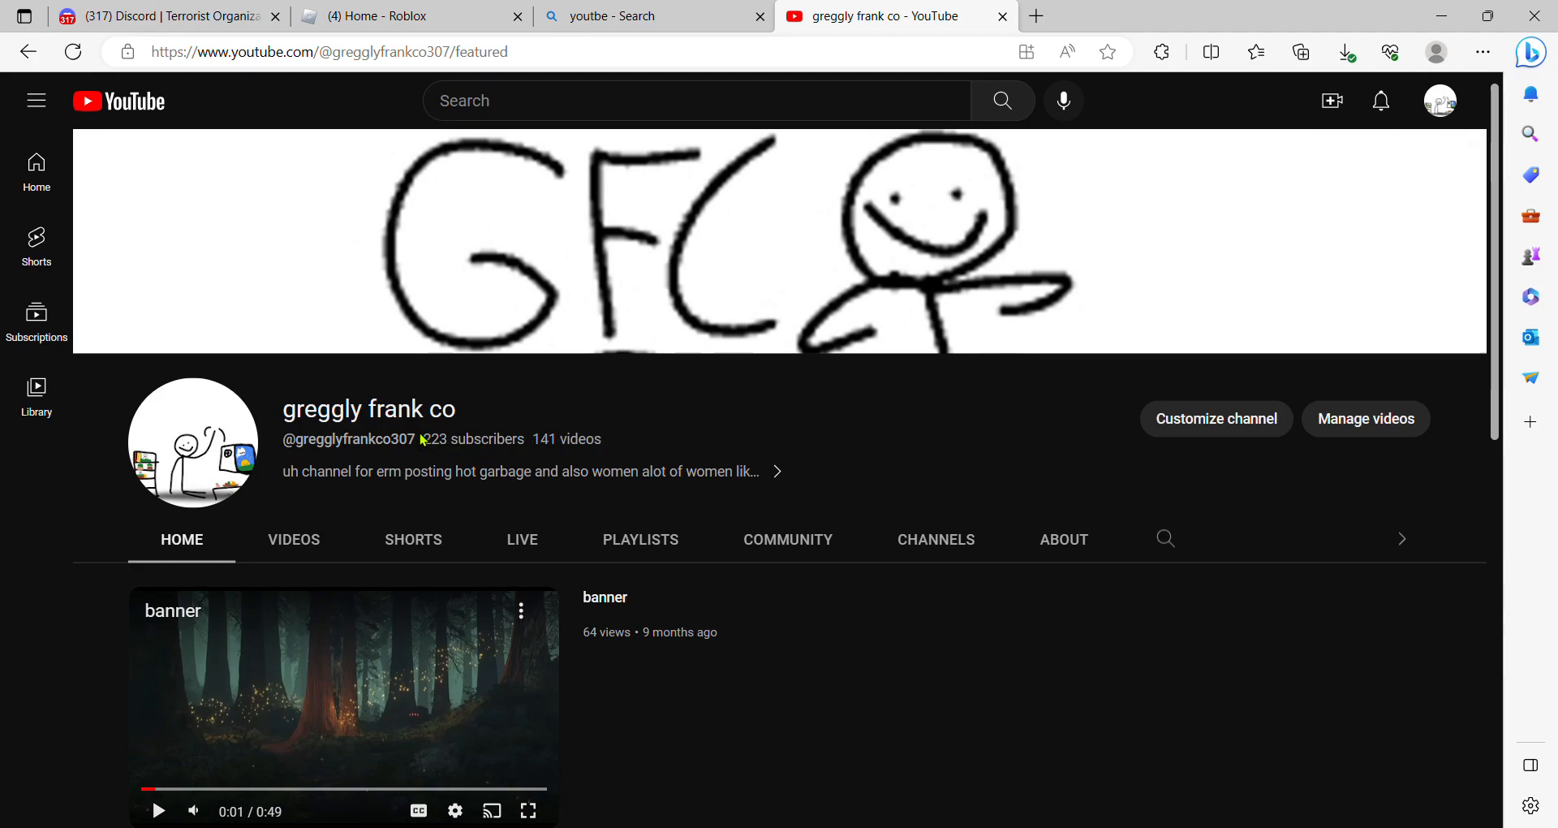
Step: Highlight the 223 subscriber count, then scroll down and advance the Videos row to older uploads
double_click(436, 439)
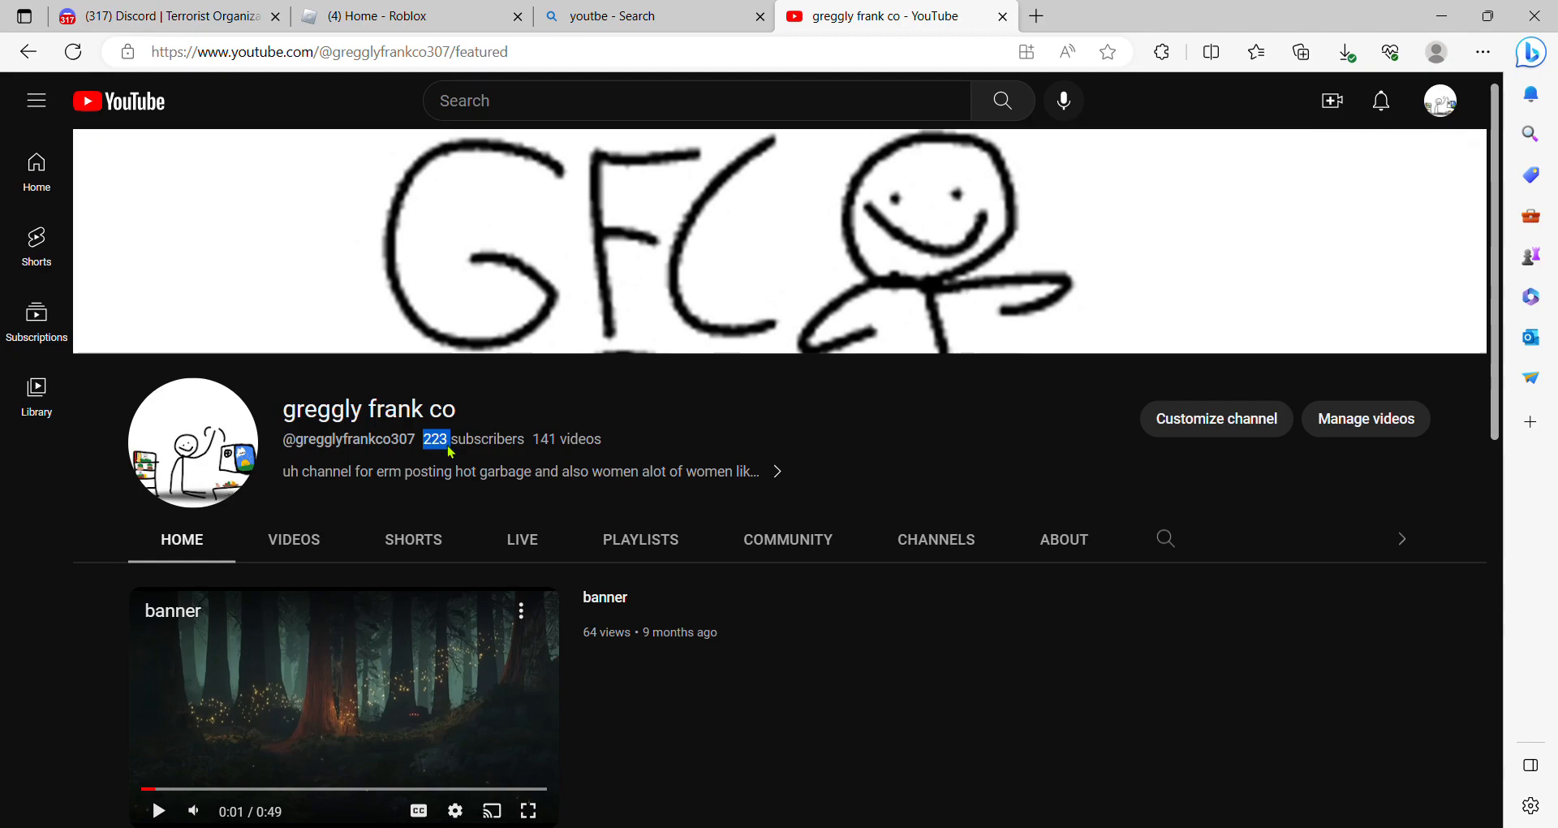
mouse_move(458, 465)
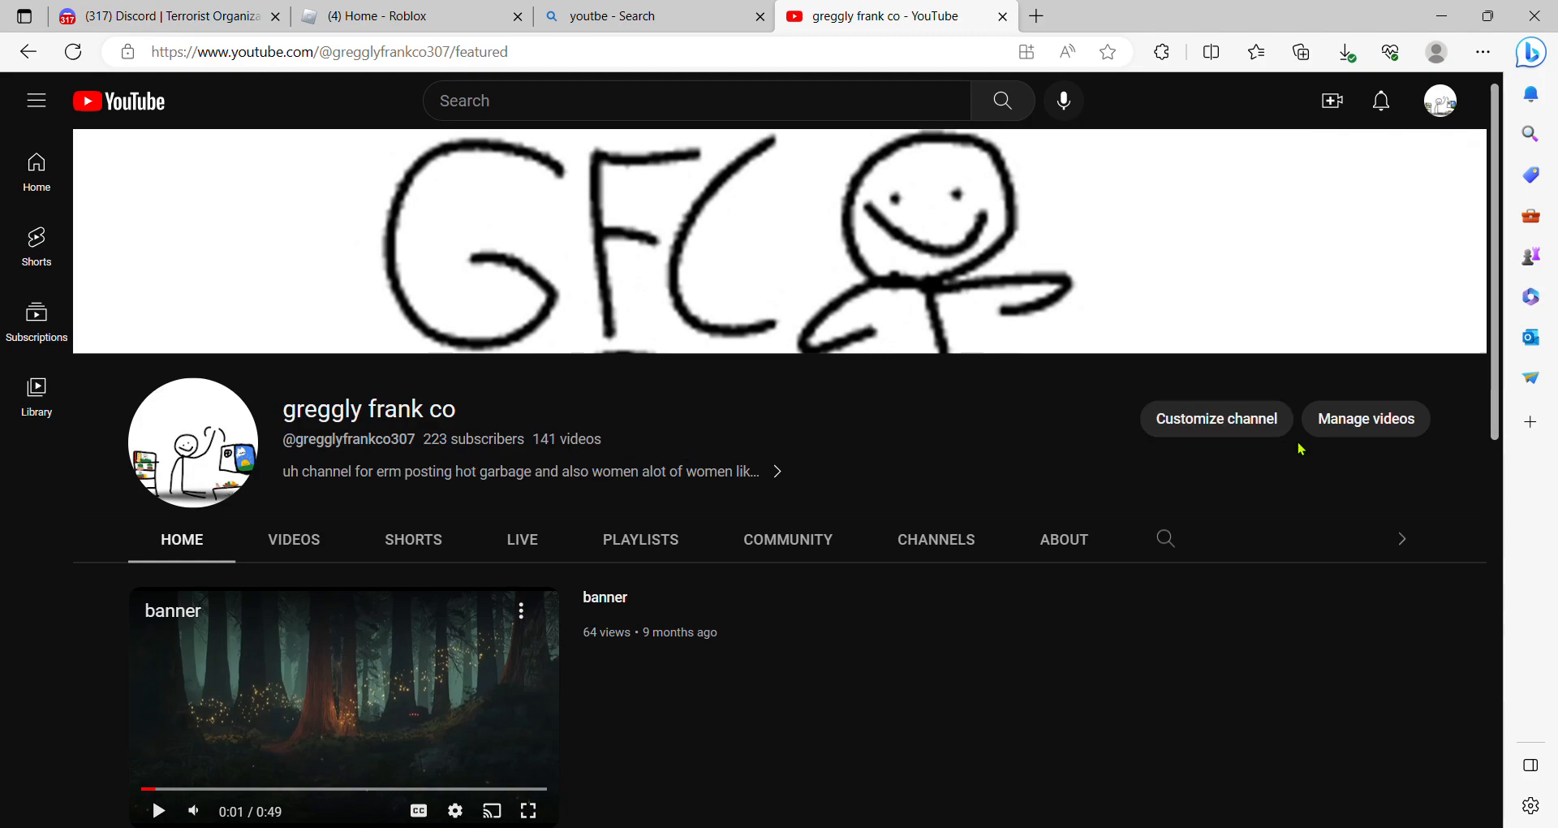
mouse_move(859, 447)
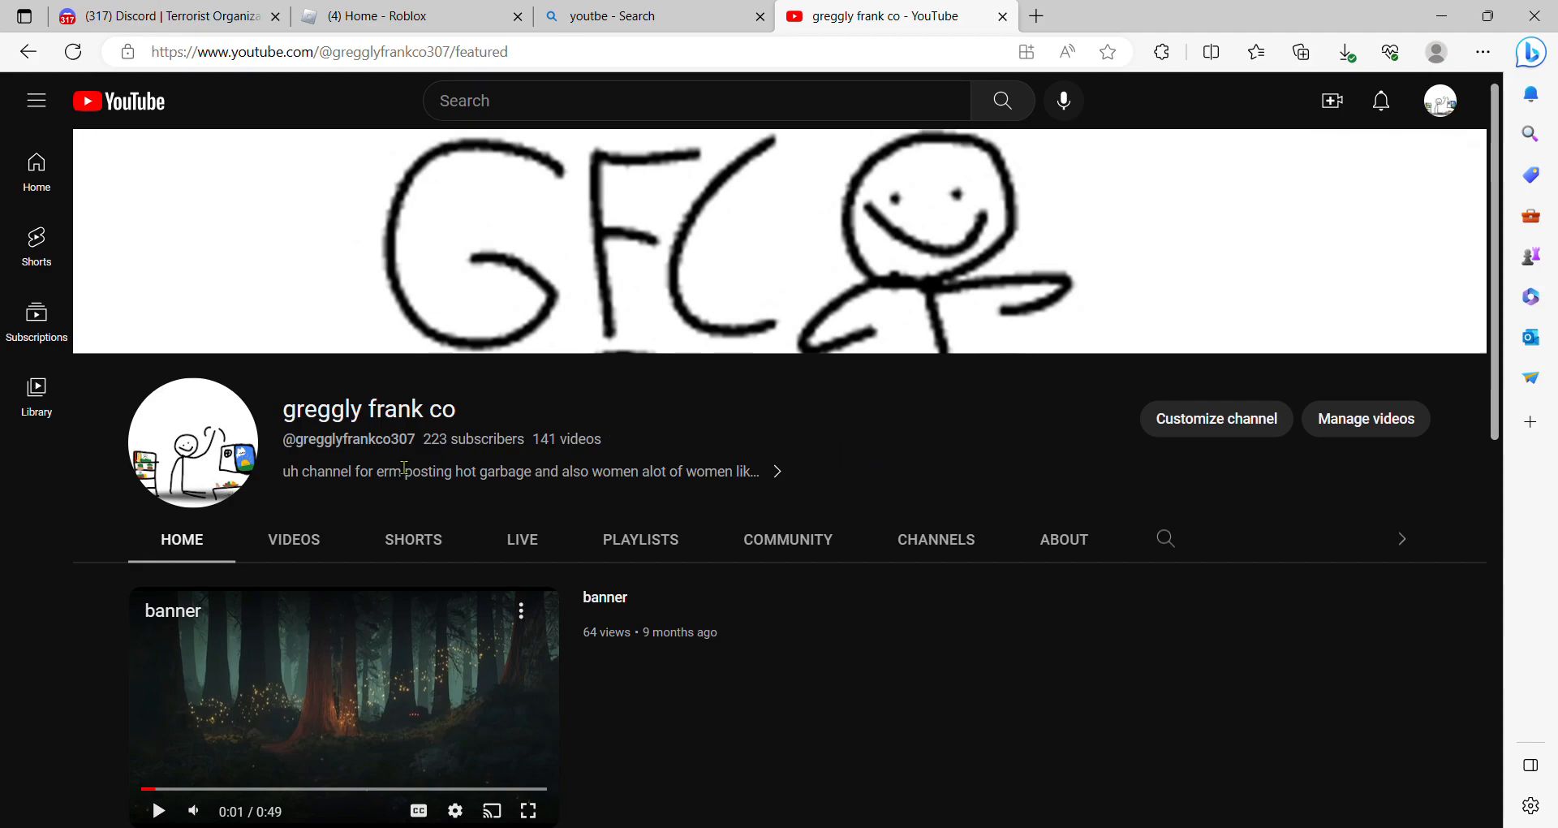
mouse_move(424, 445)
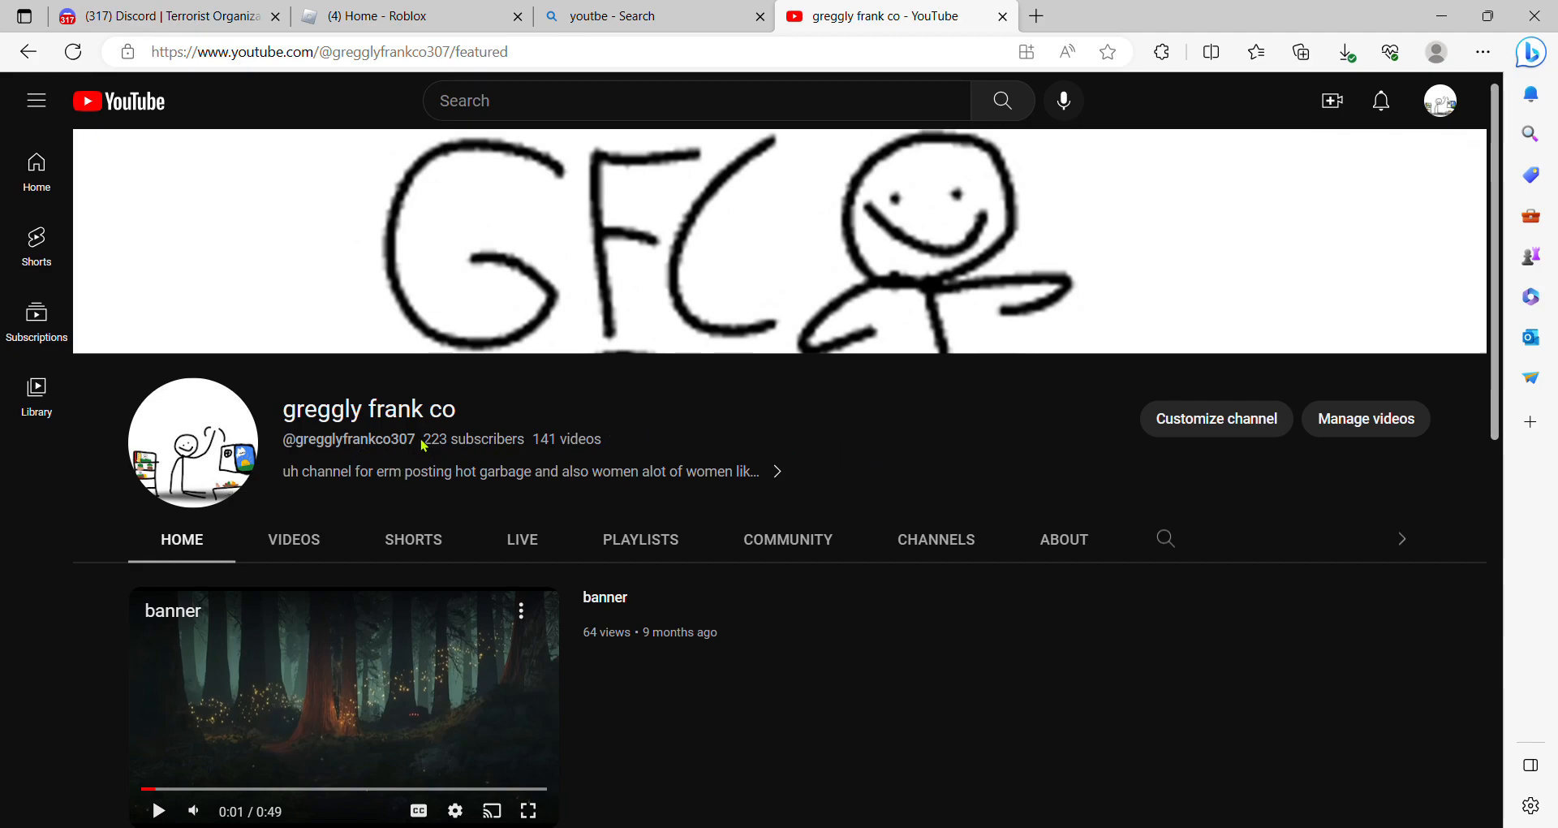
mouse_move(404, 447)
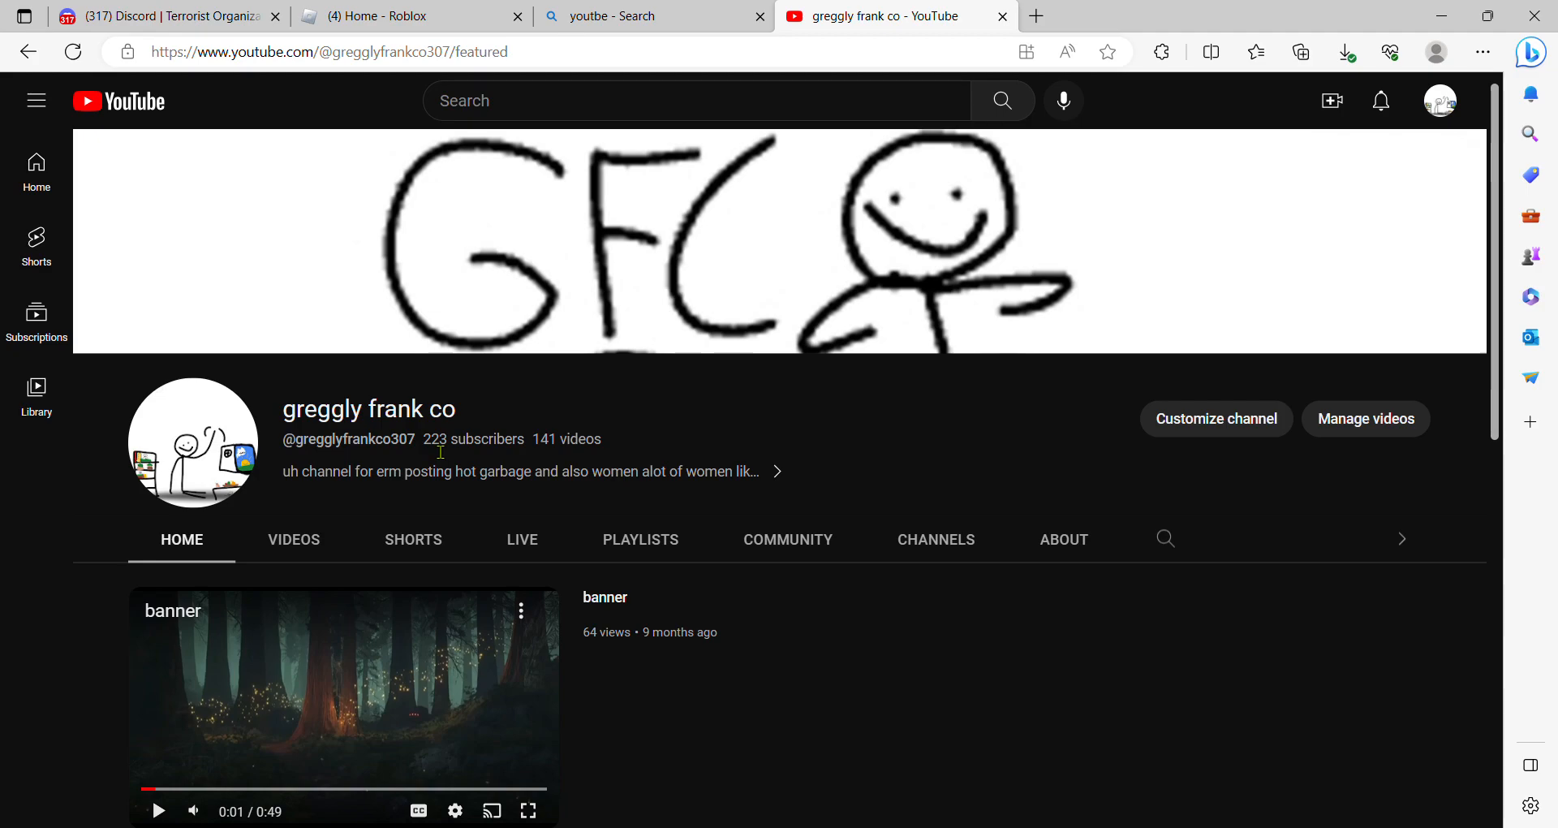
mouse_move(443, 455)
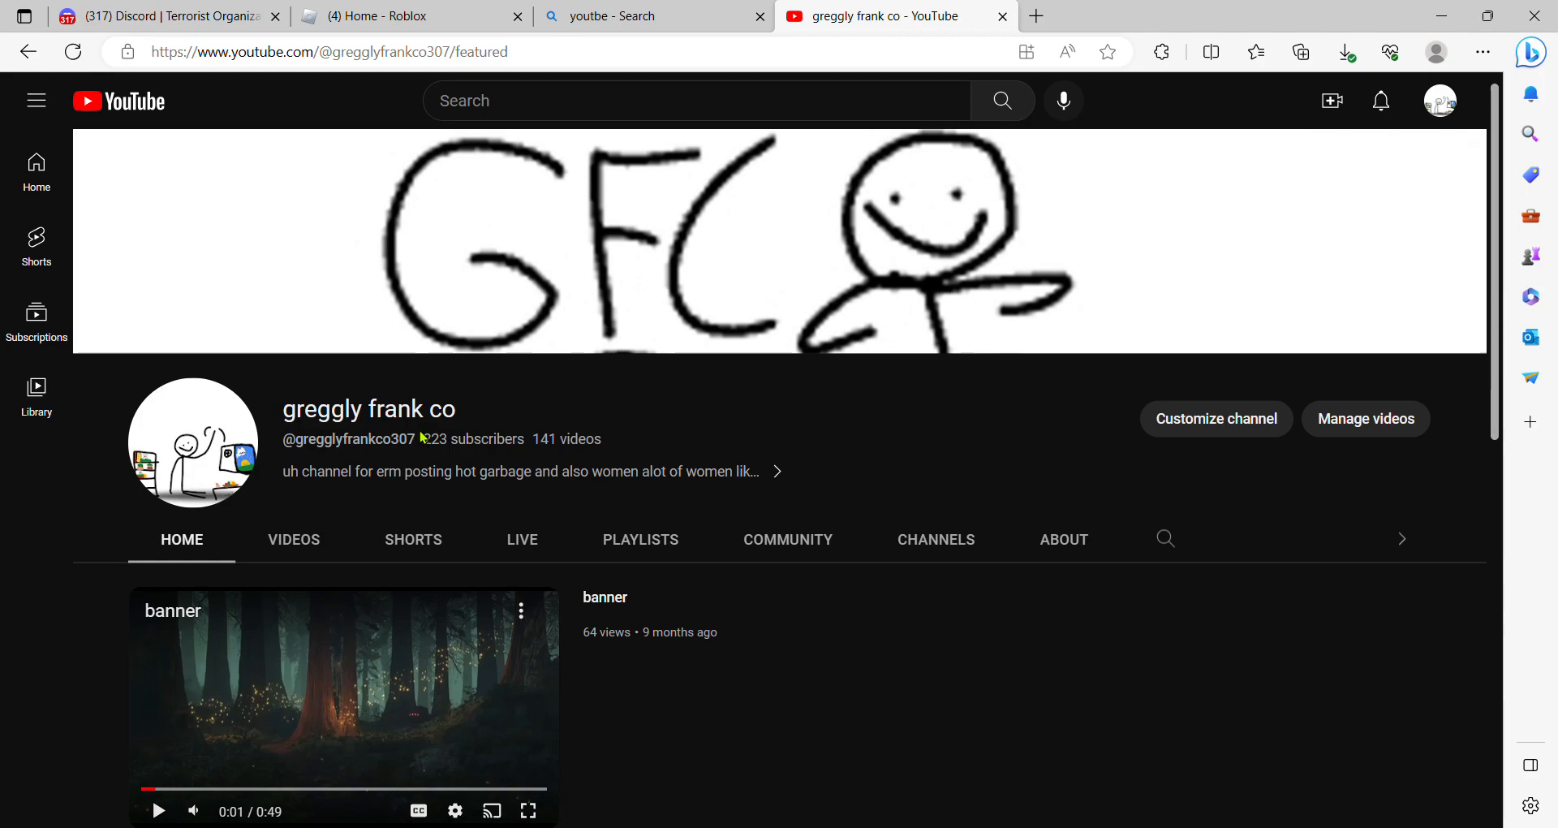
mouse_move(429, 448)
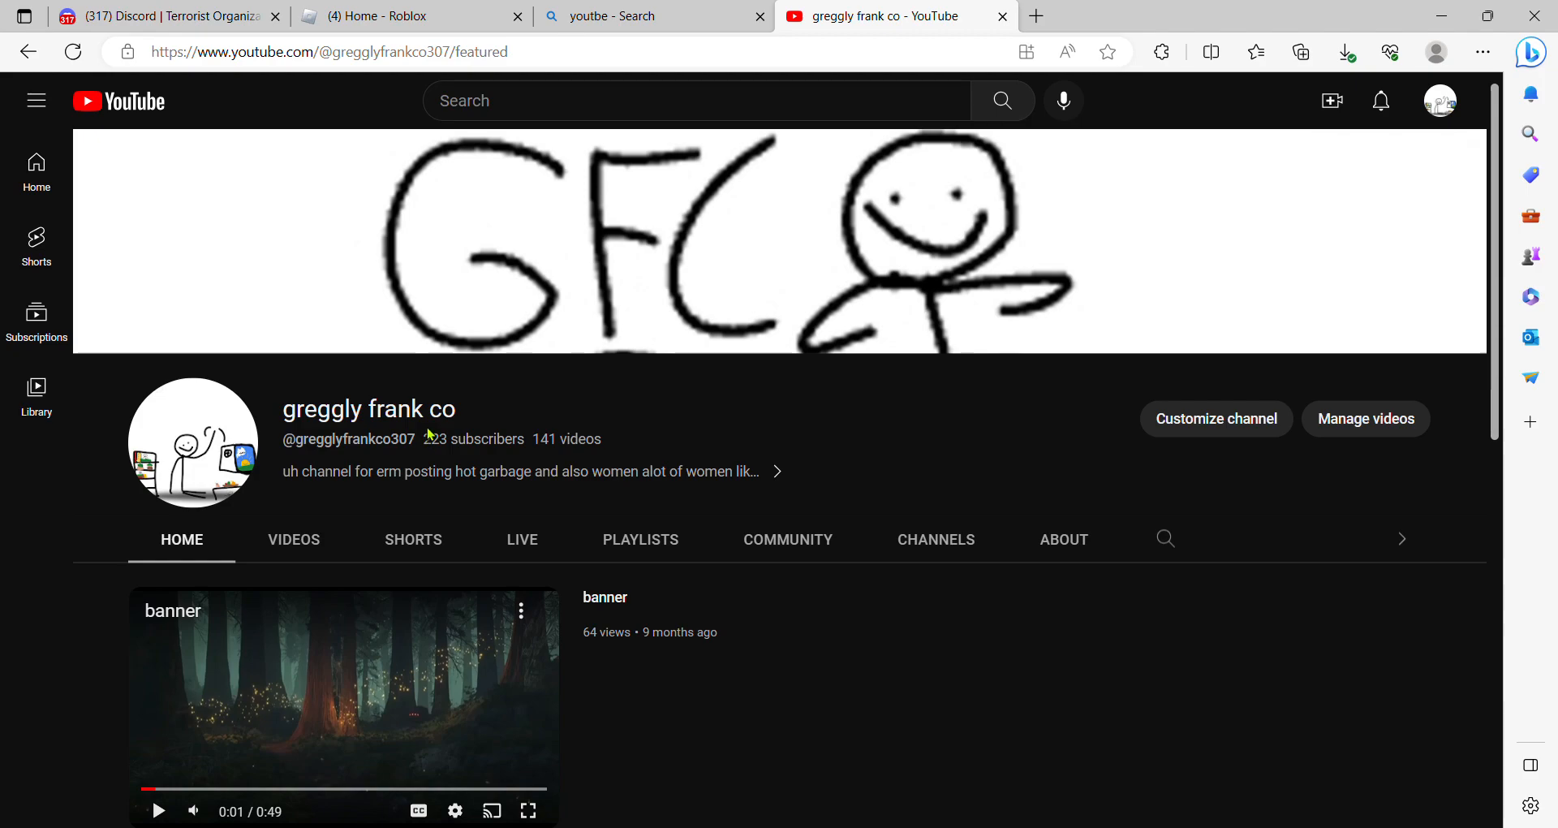
scroll("down", 3)
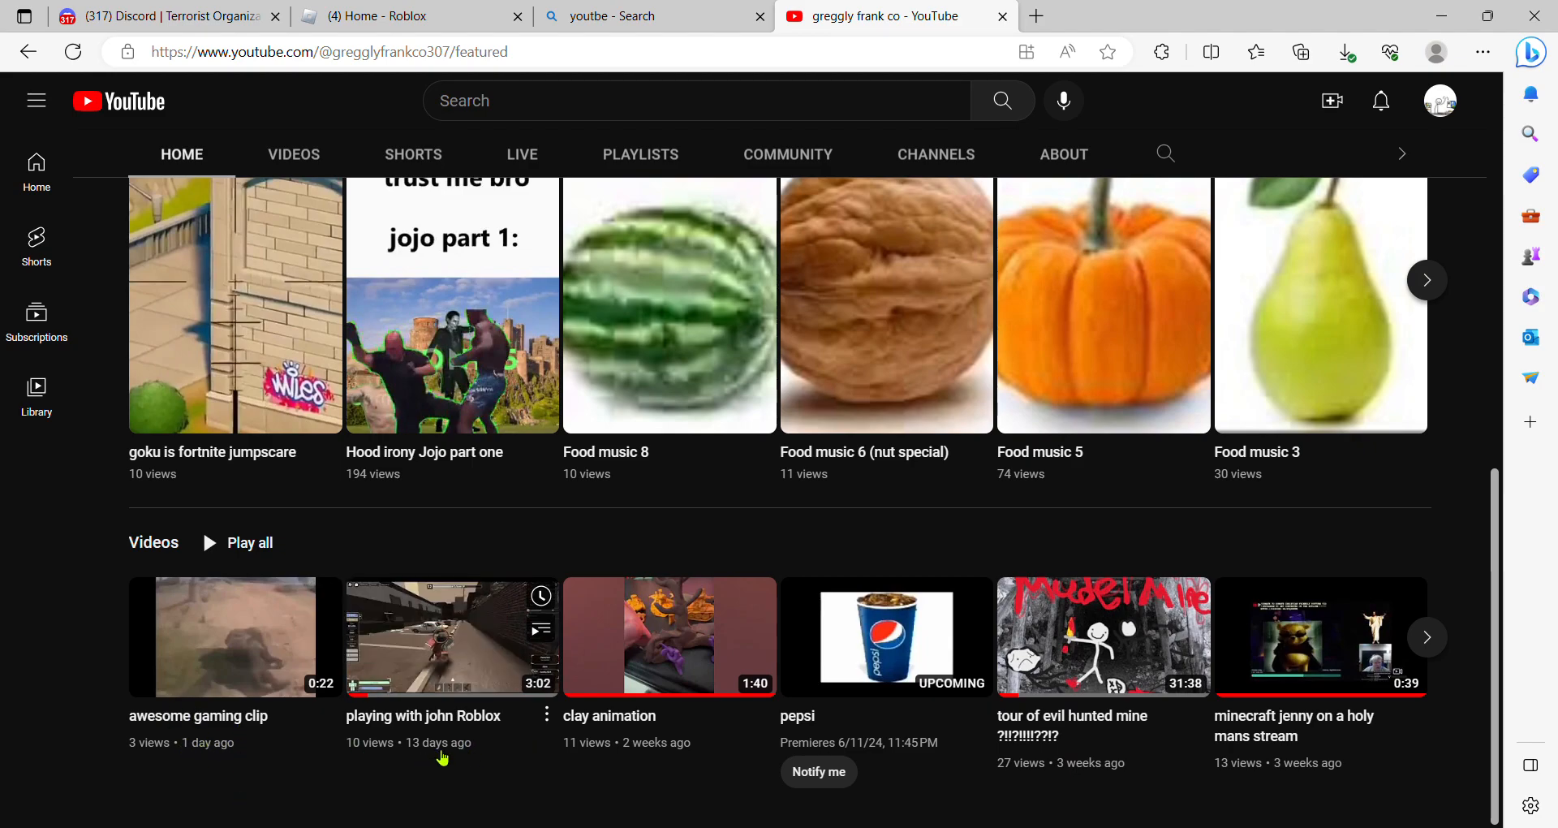
mouse_move(432, 761)
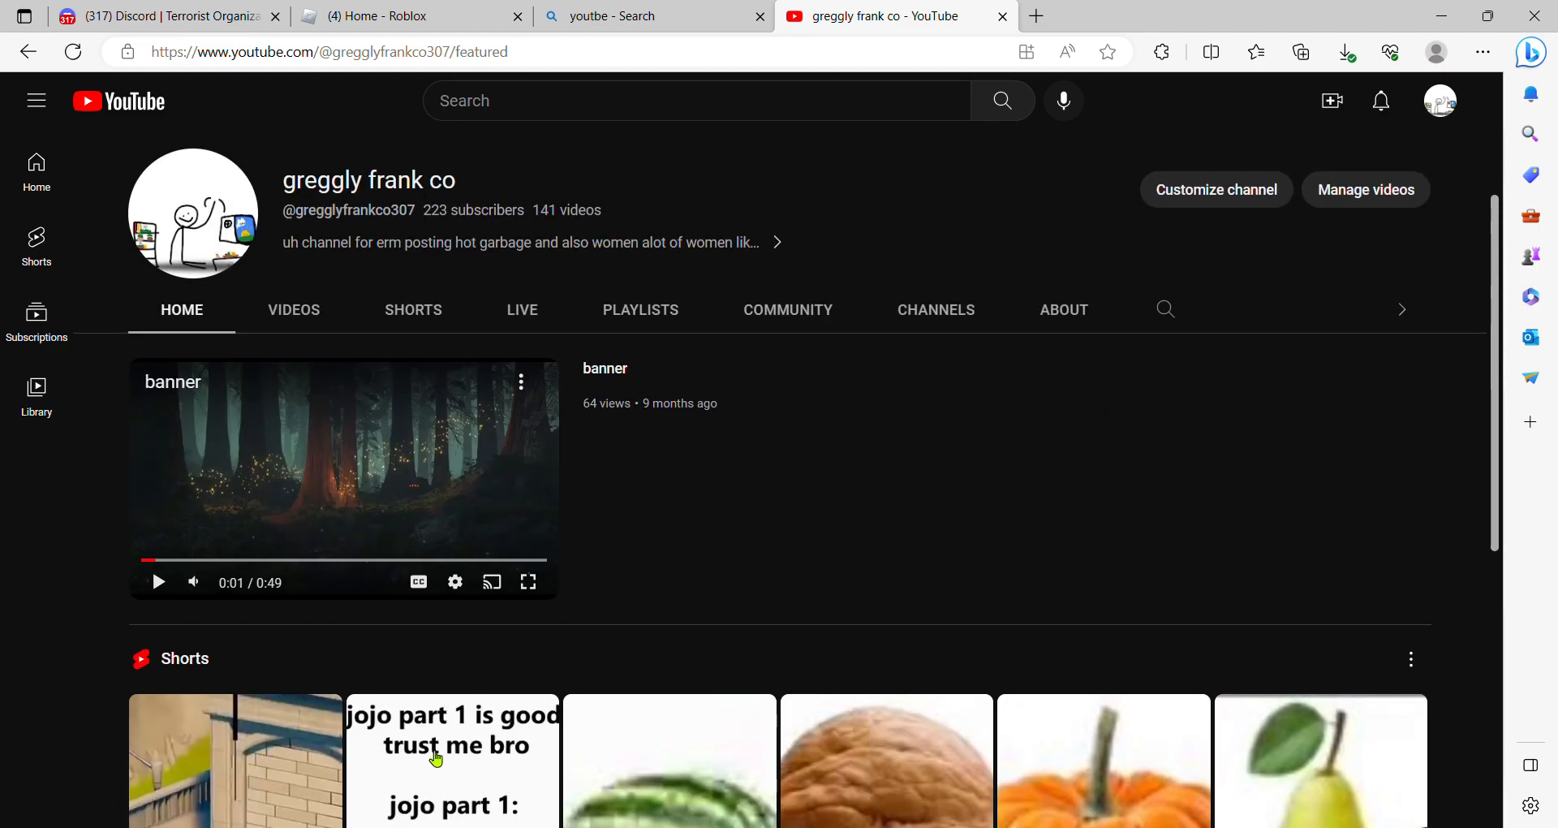
scroll("down", 3)
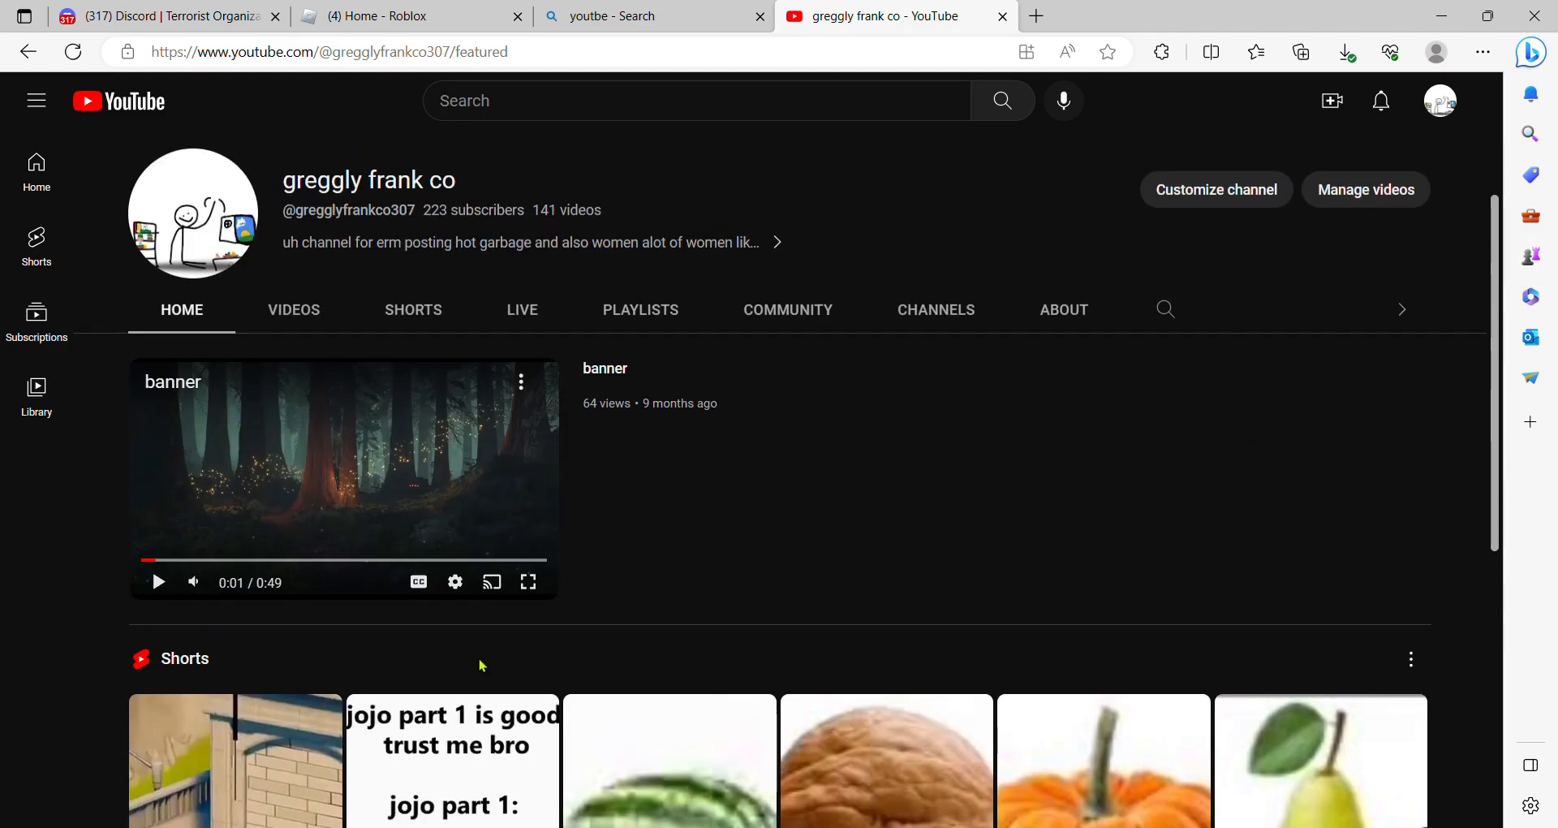
mouse_move(678, 614)
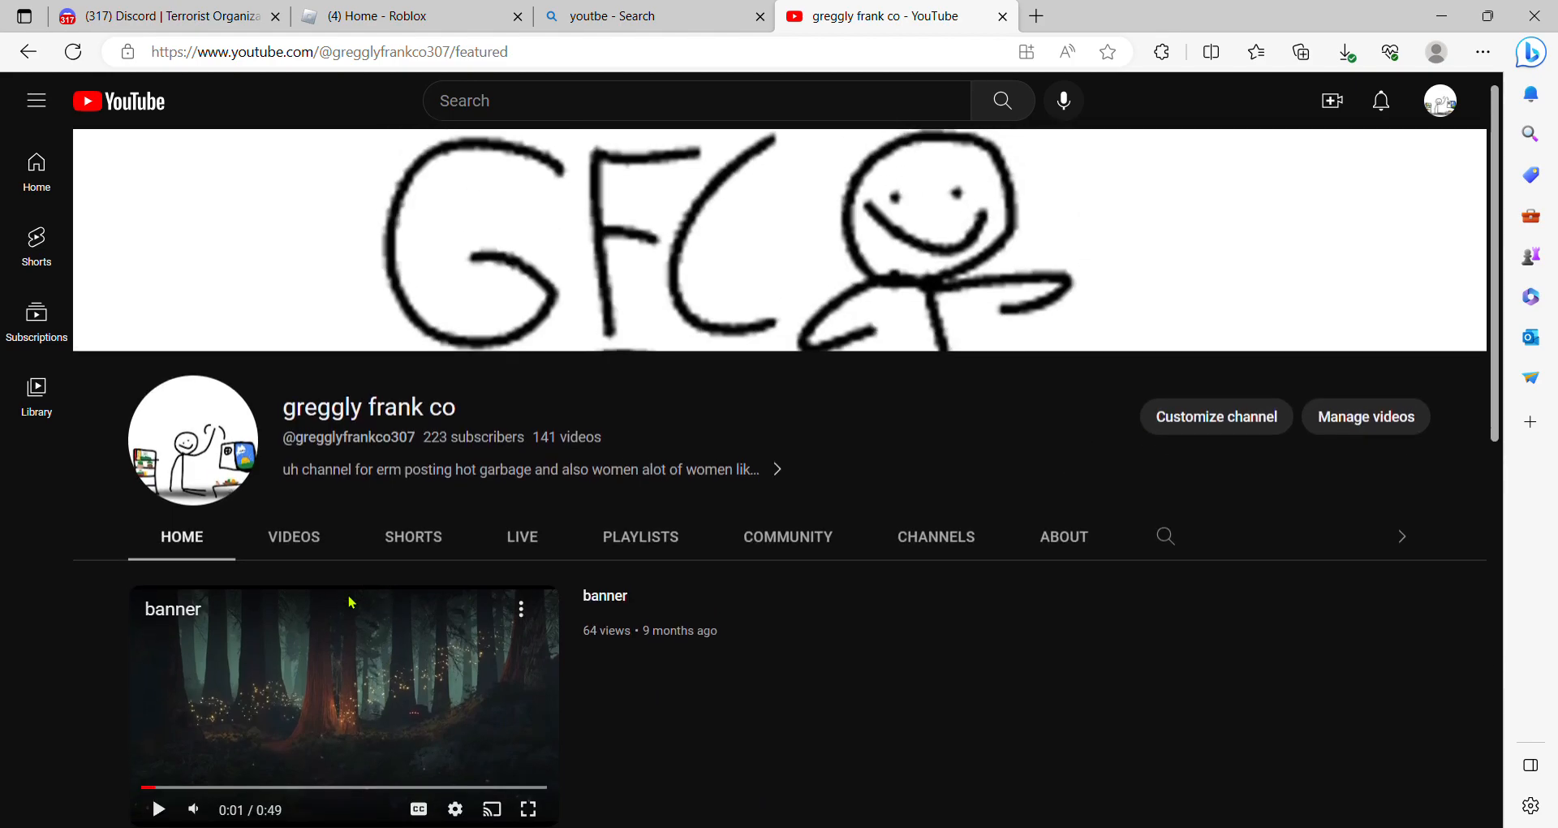
mouse_move(430, 554)
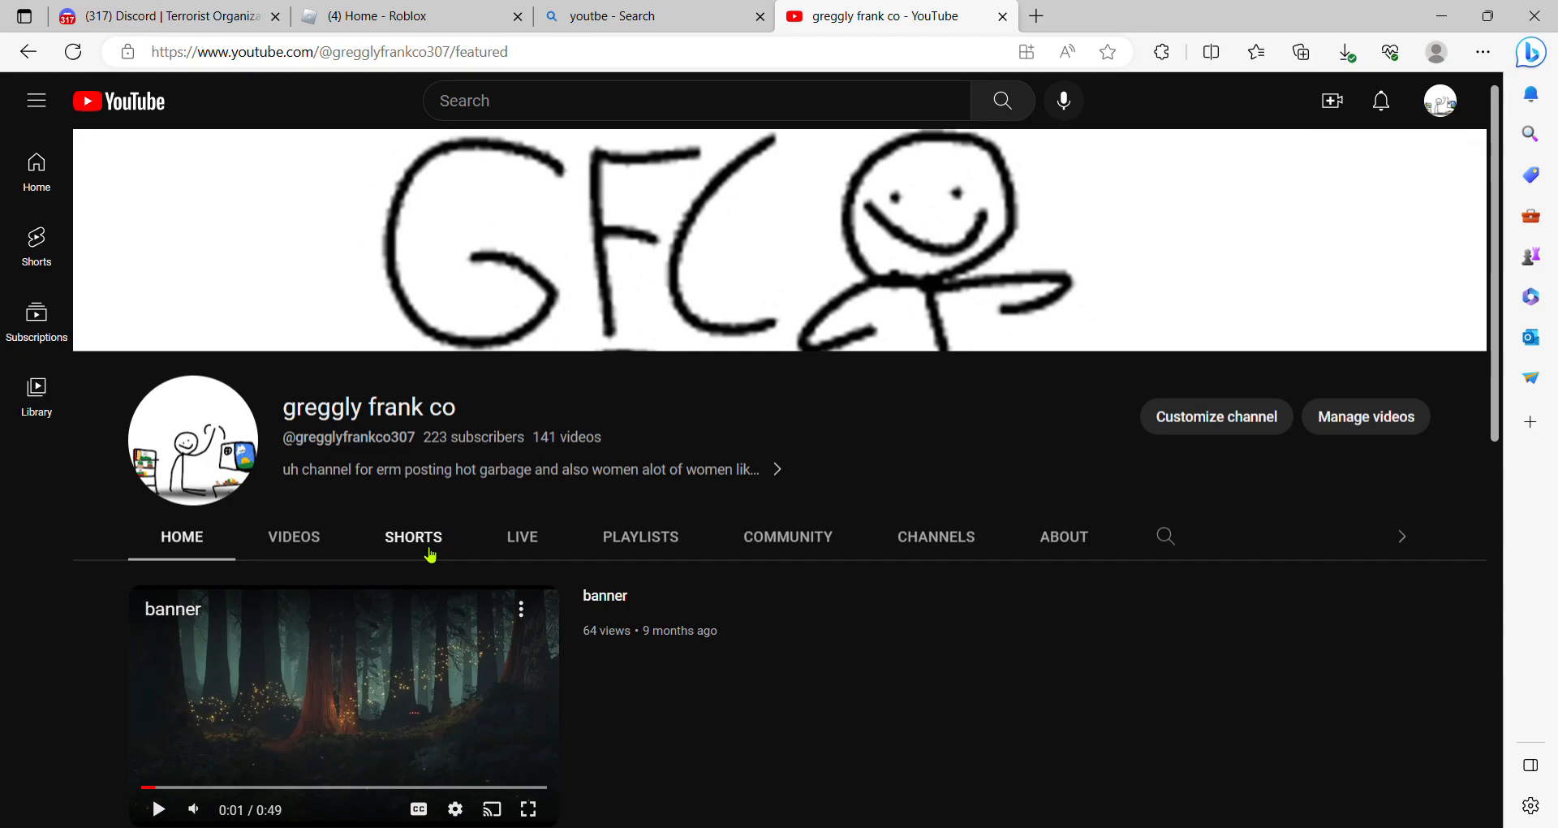
mouse_move(545, 517)
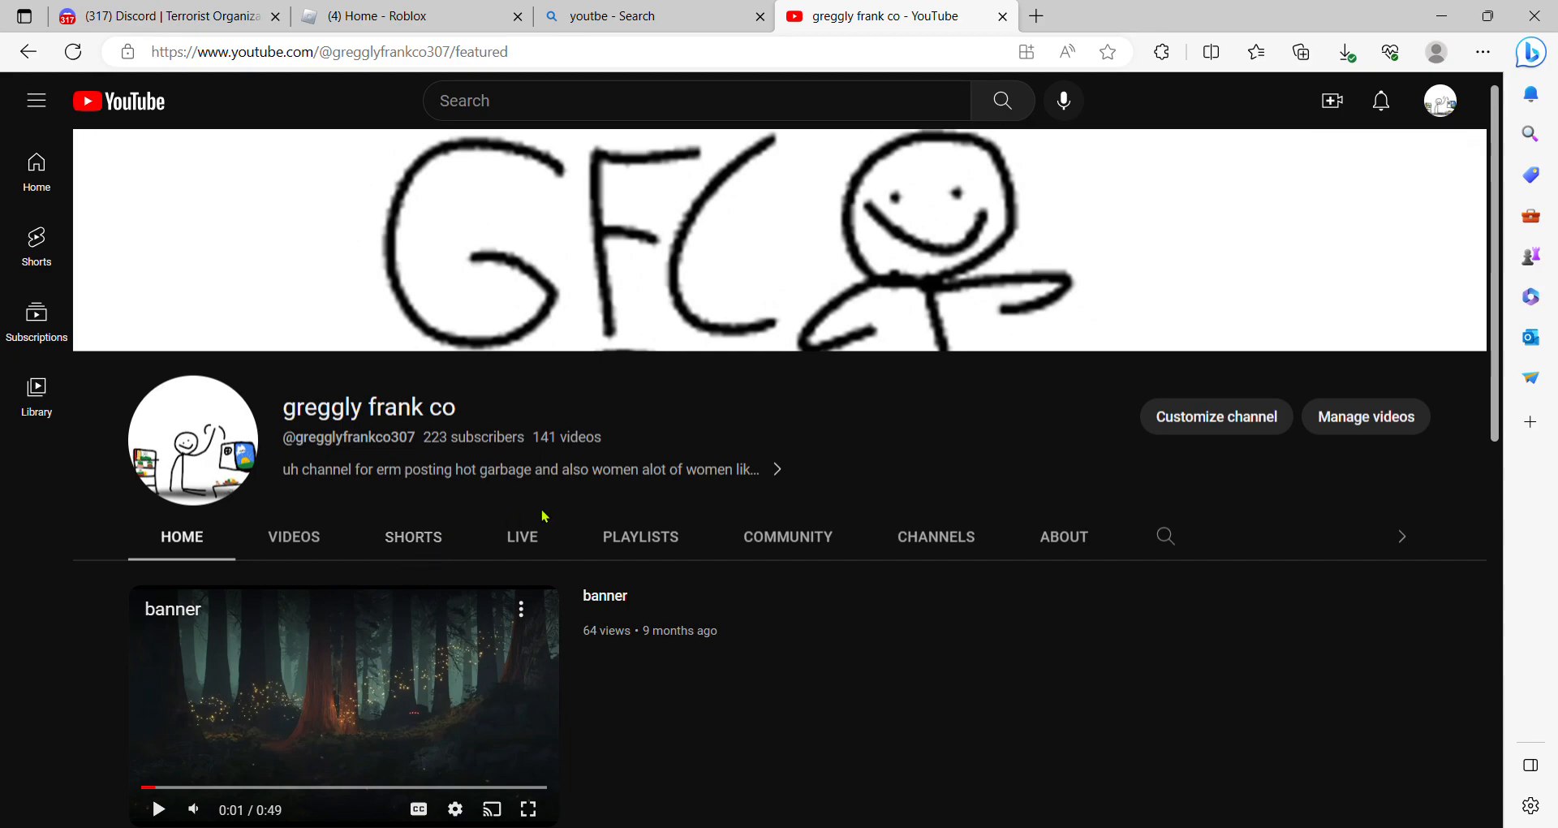
mouse_move(535, 416)
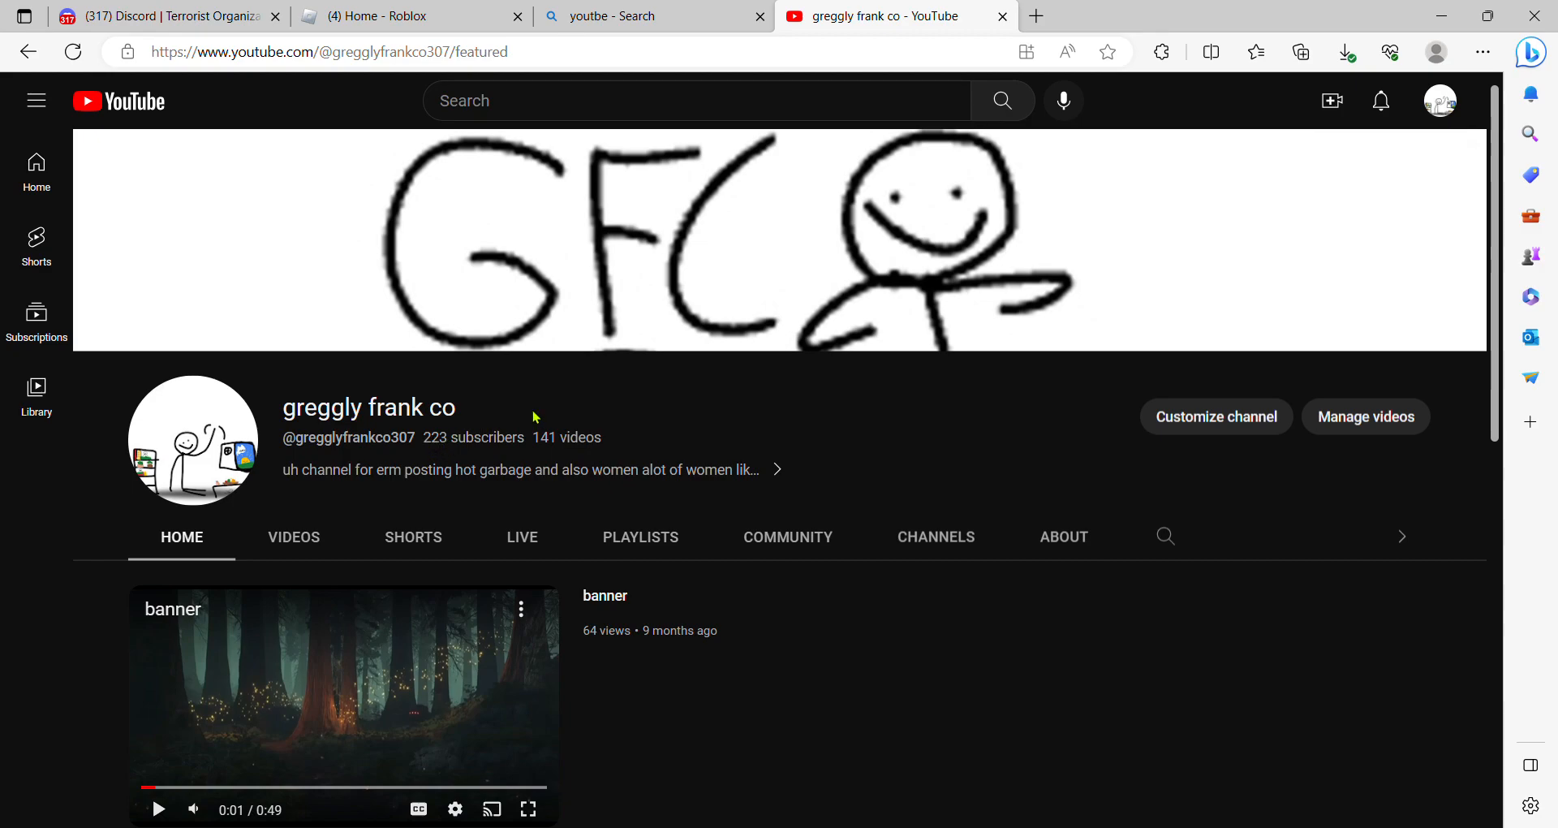
mouse_move(428, 497)
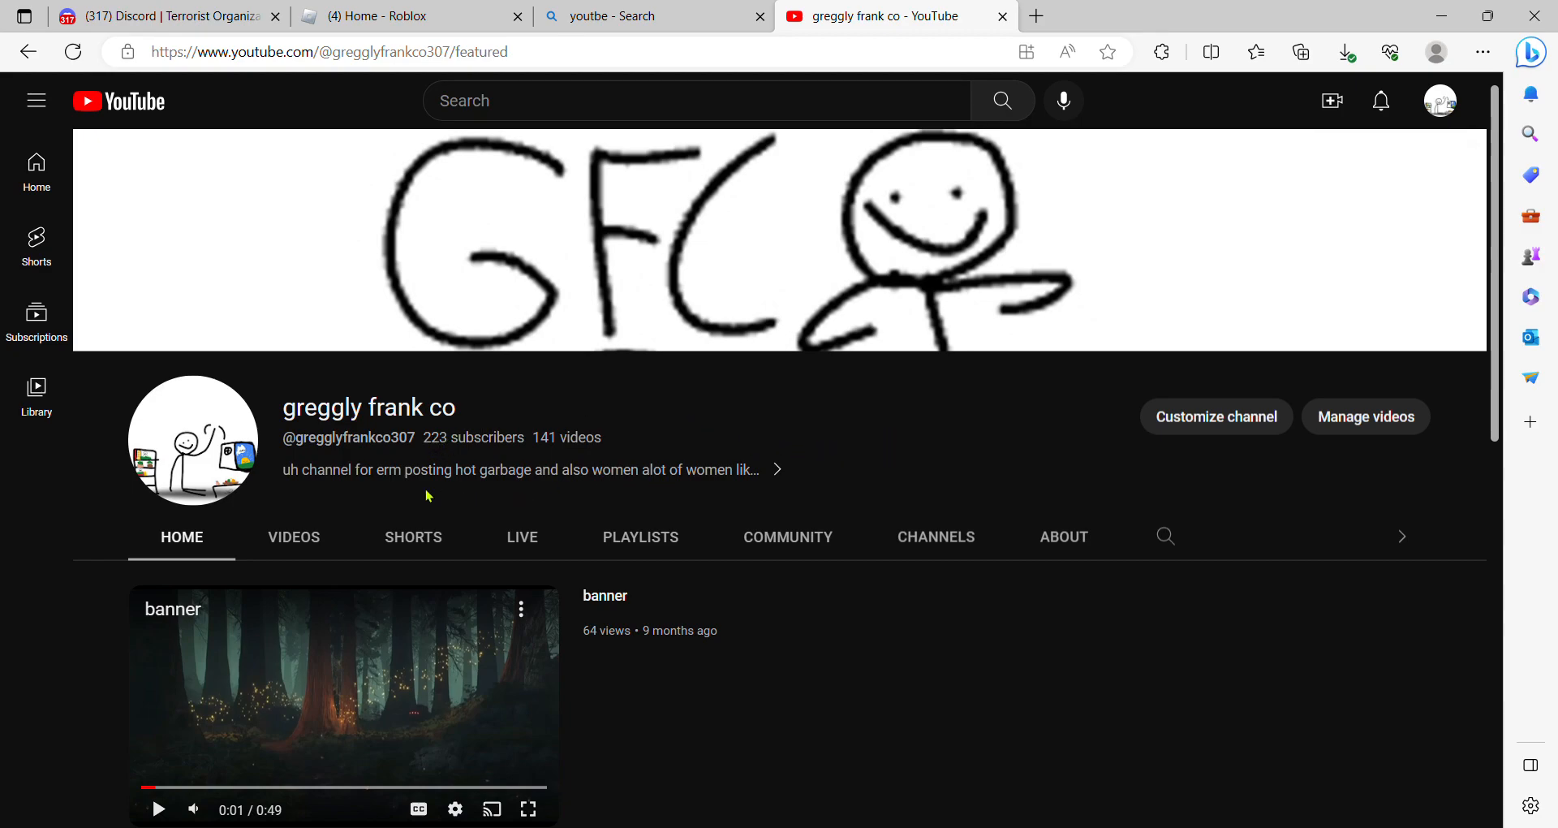
mouse_move(800, 472)
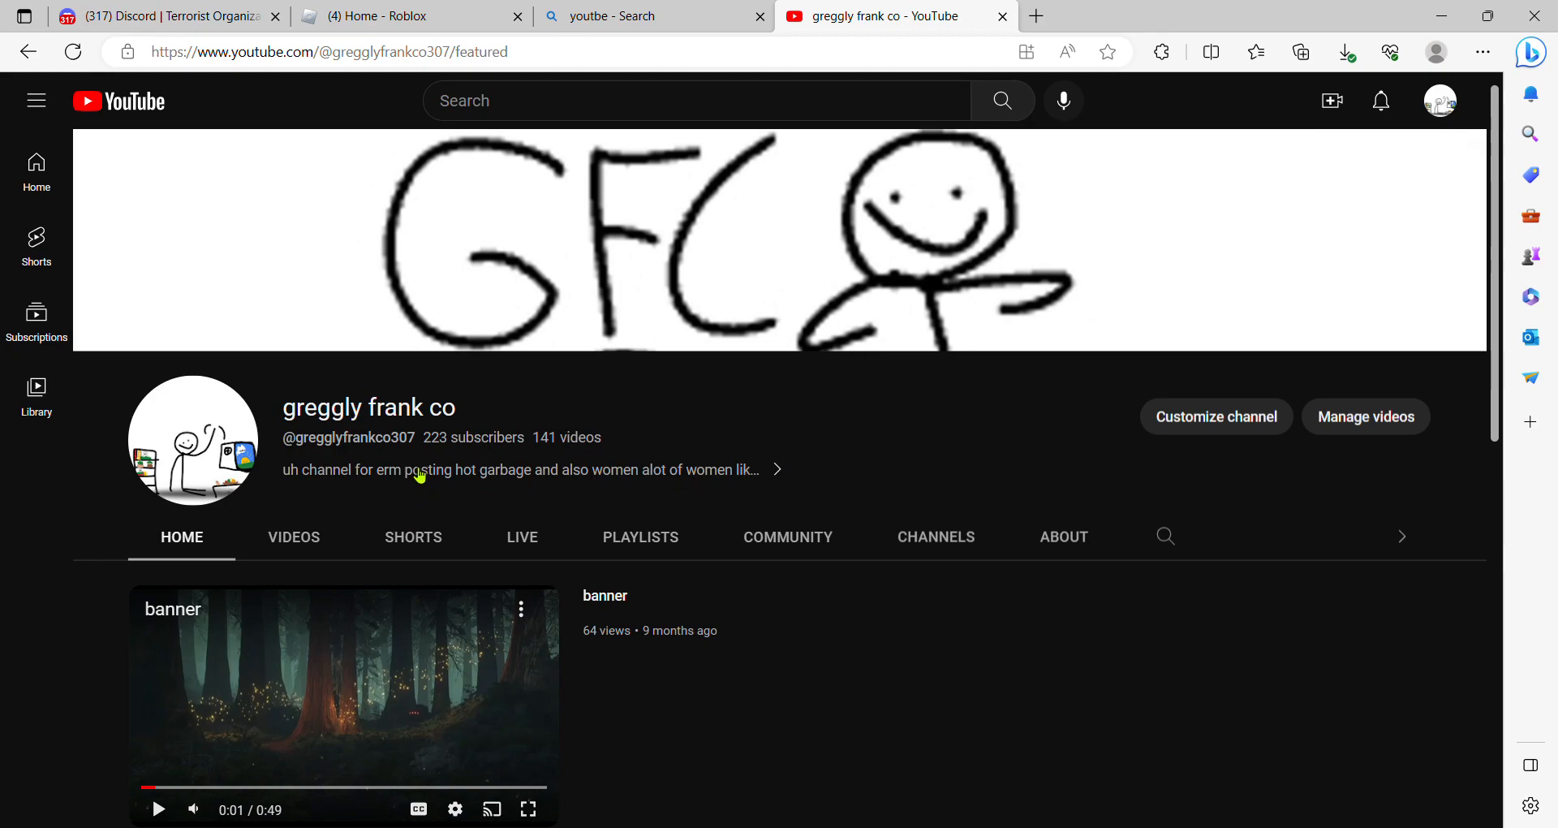
scroll("down", 3)
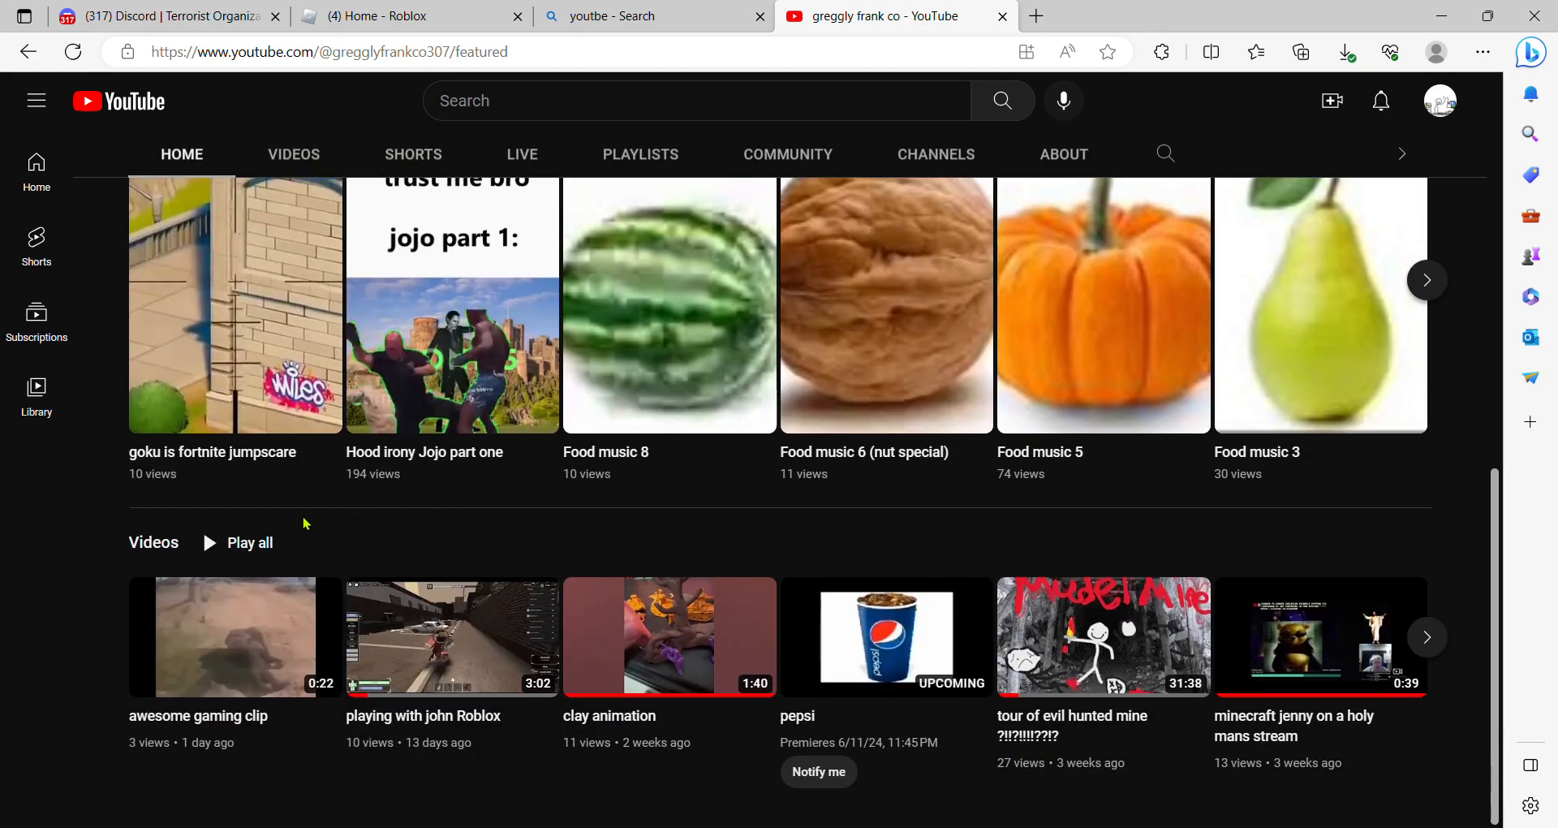
mouse_move(788, 660)
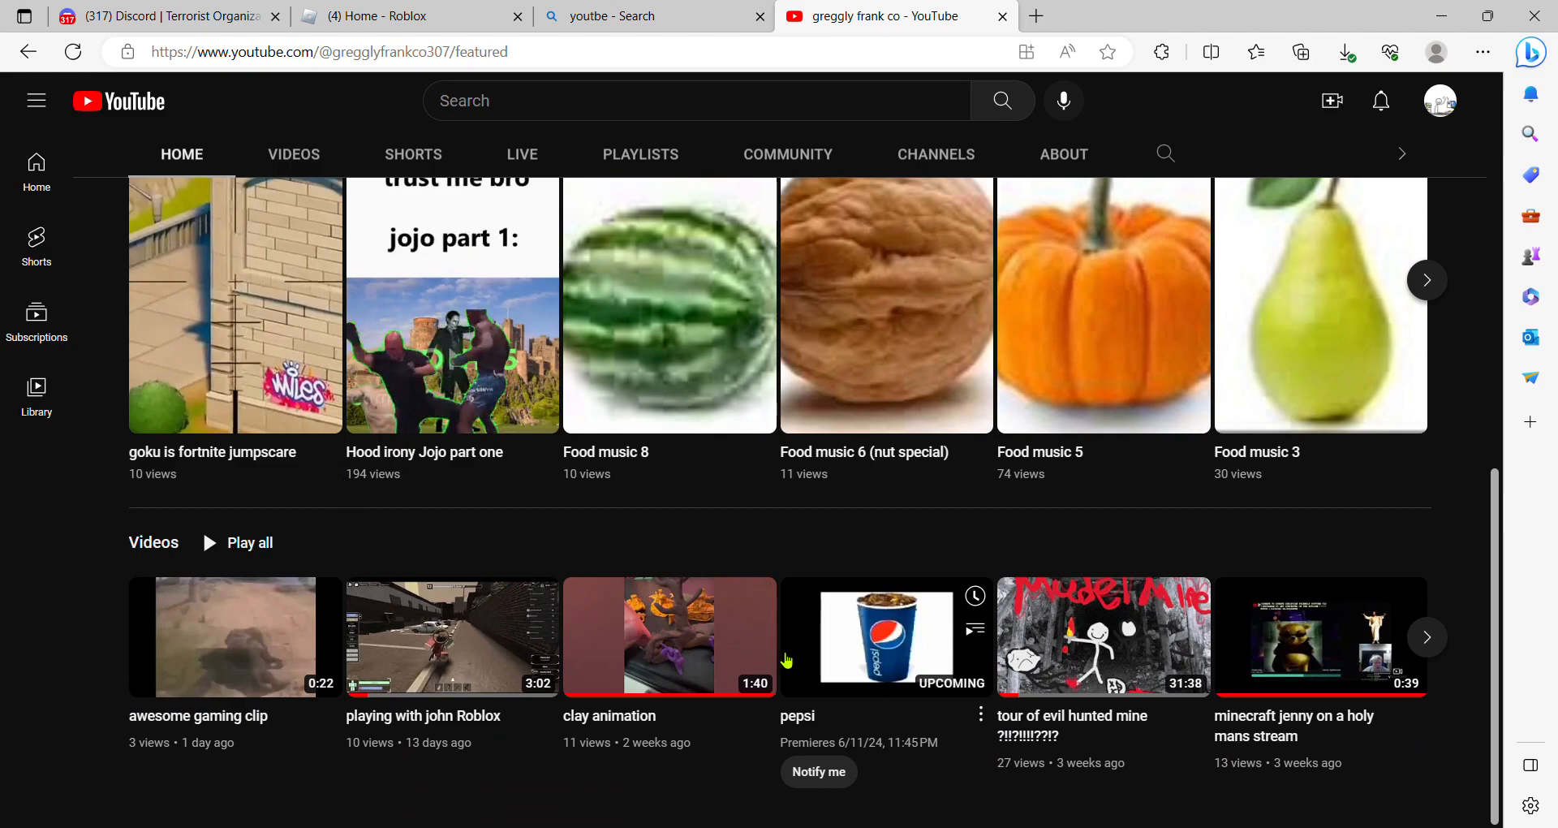
left_click(1427, 637)
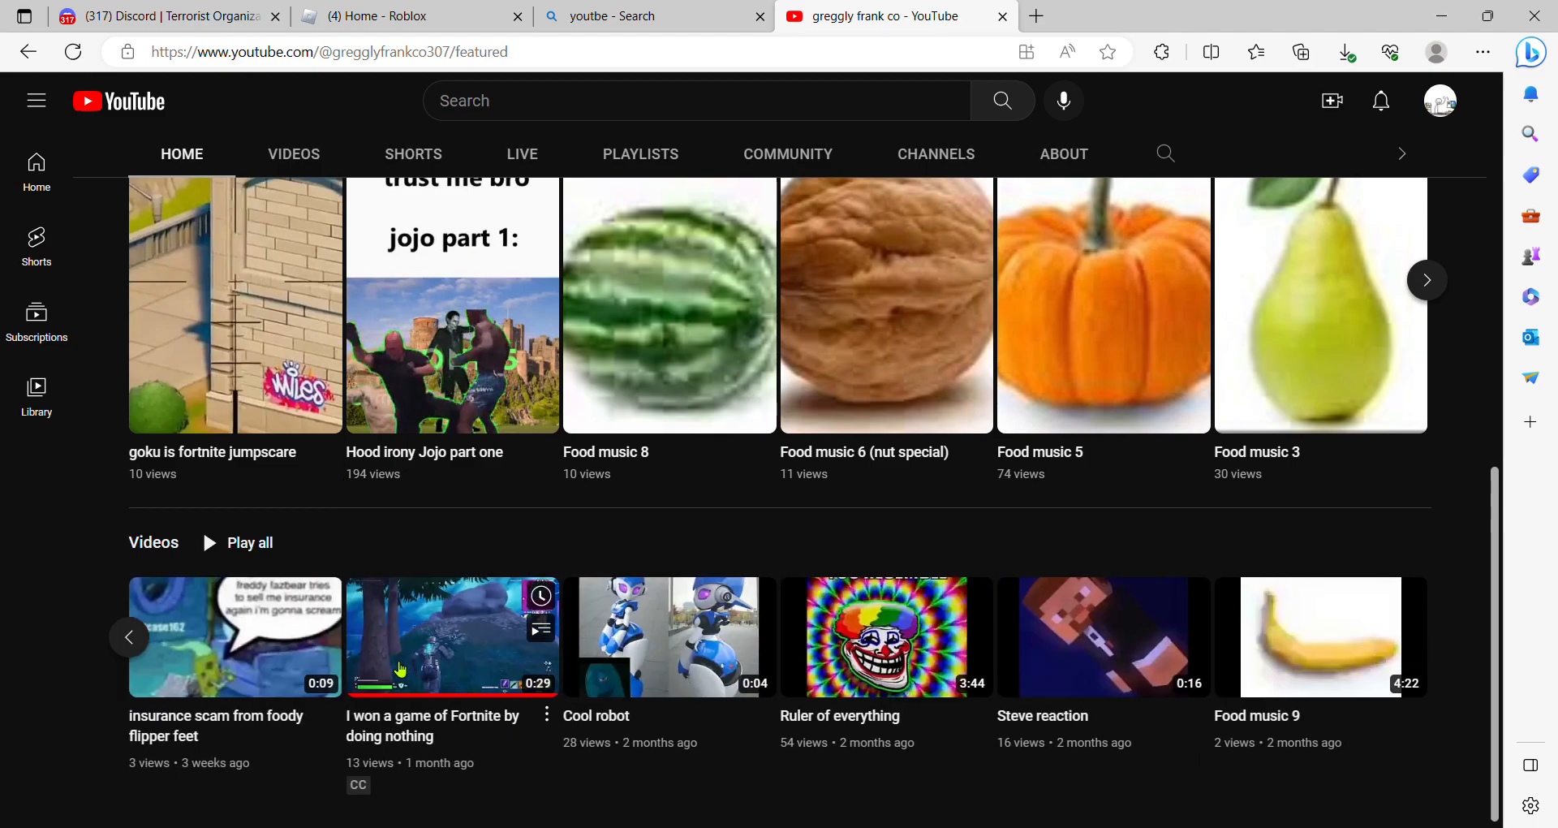
mouse_move(839, 762)
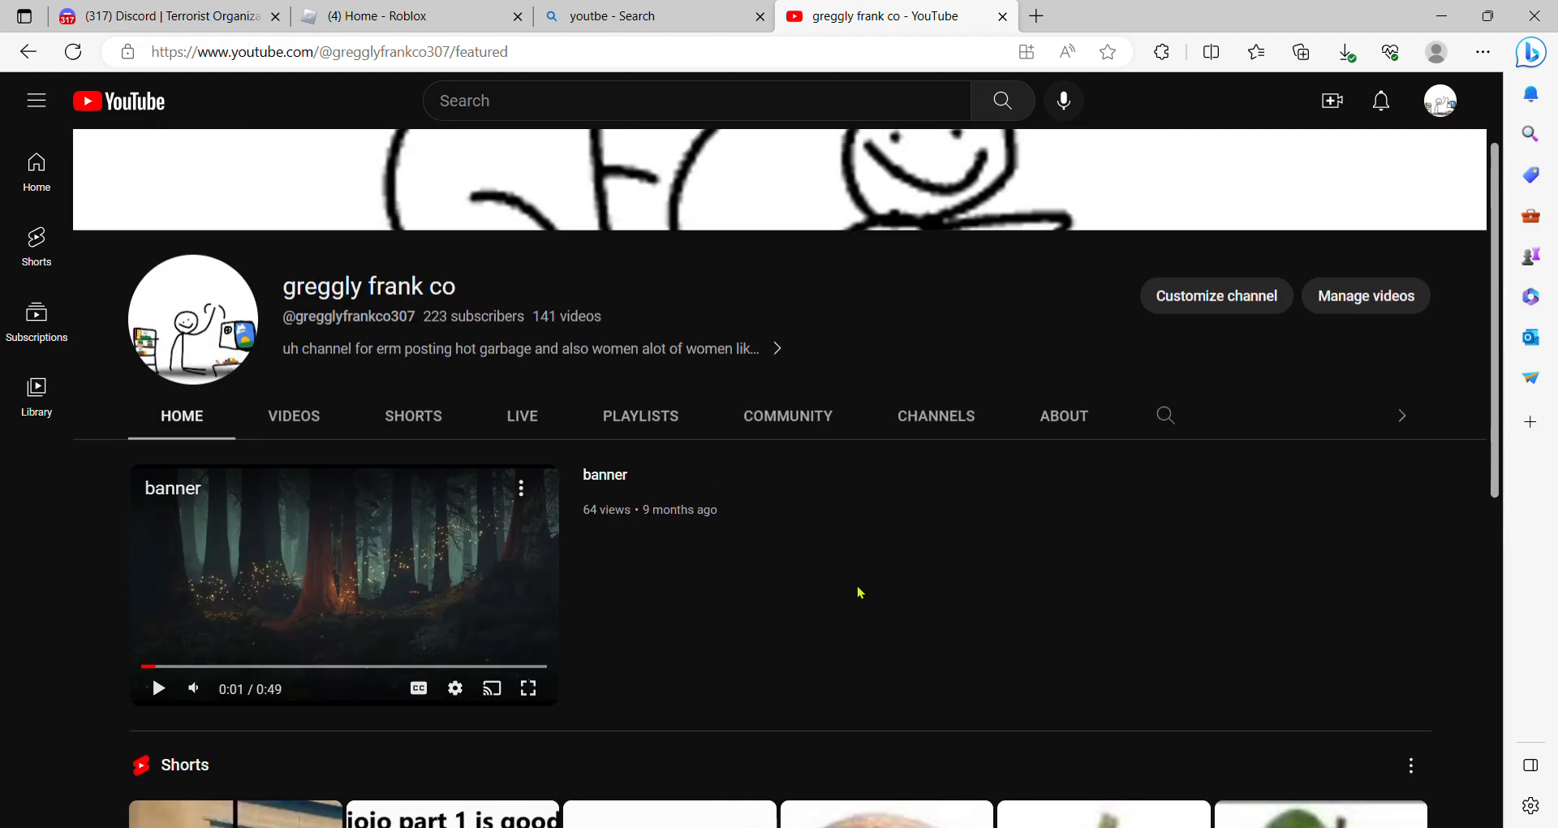
Step: Go back to the greggly frank co HOME tab and scroll through its Shorts and Videos rows
left_click(293, 416)
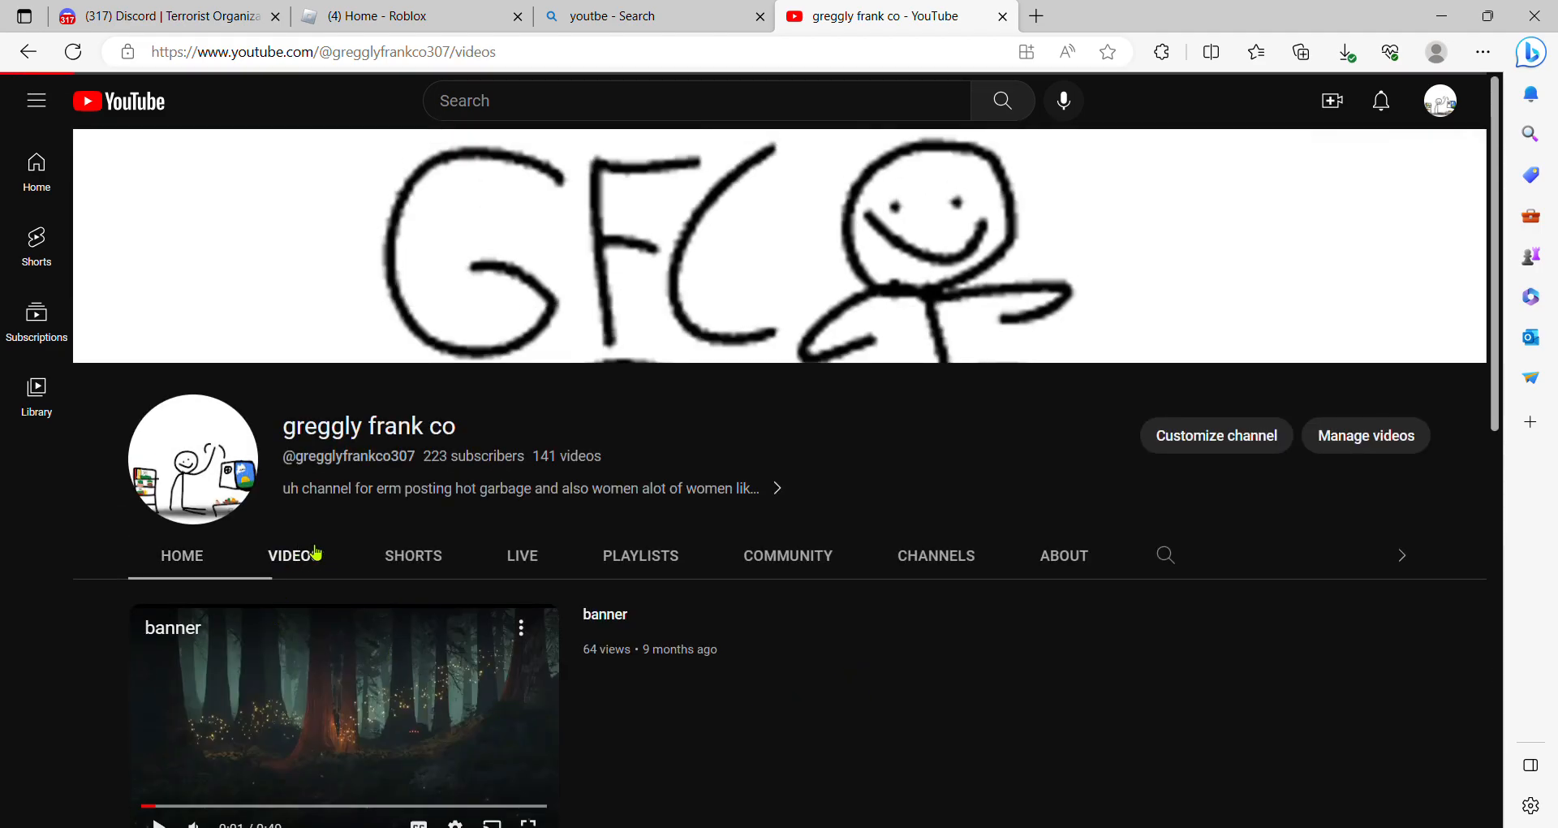
left_click(181, 555)
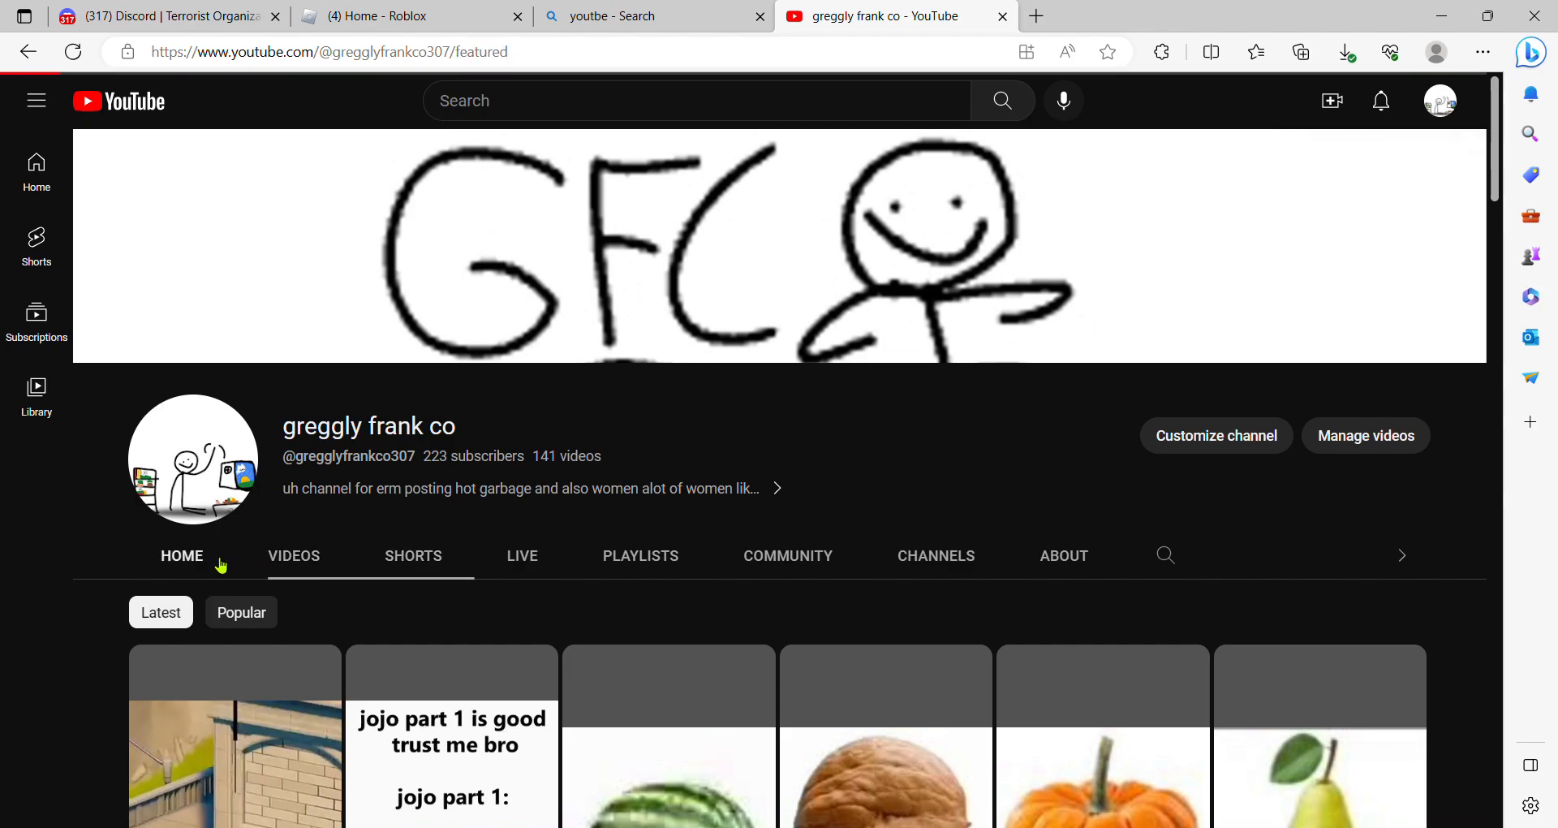
left_click(182, 556)
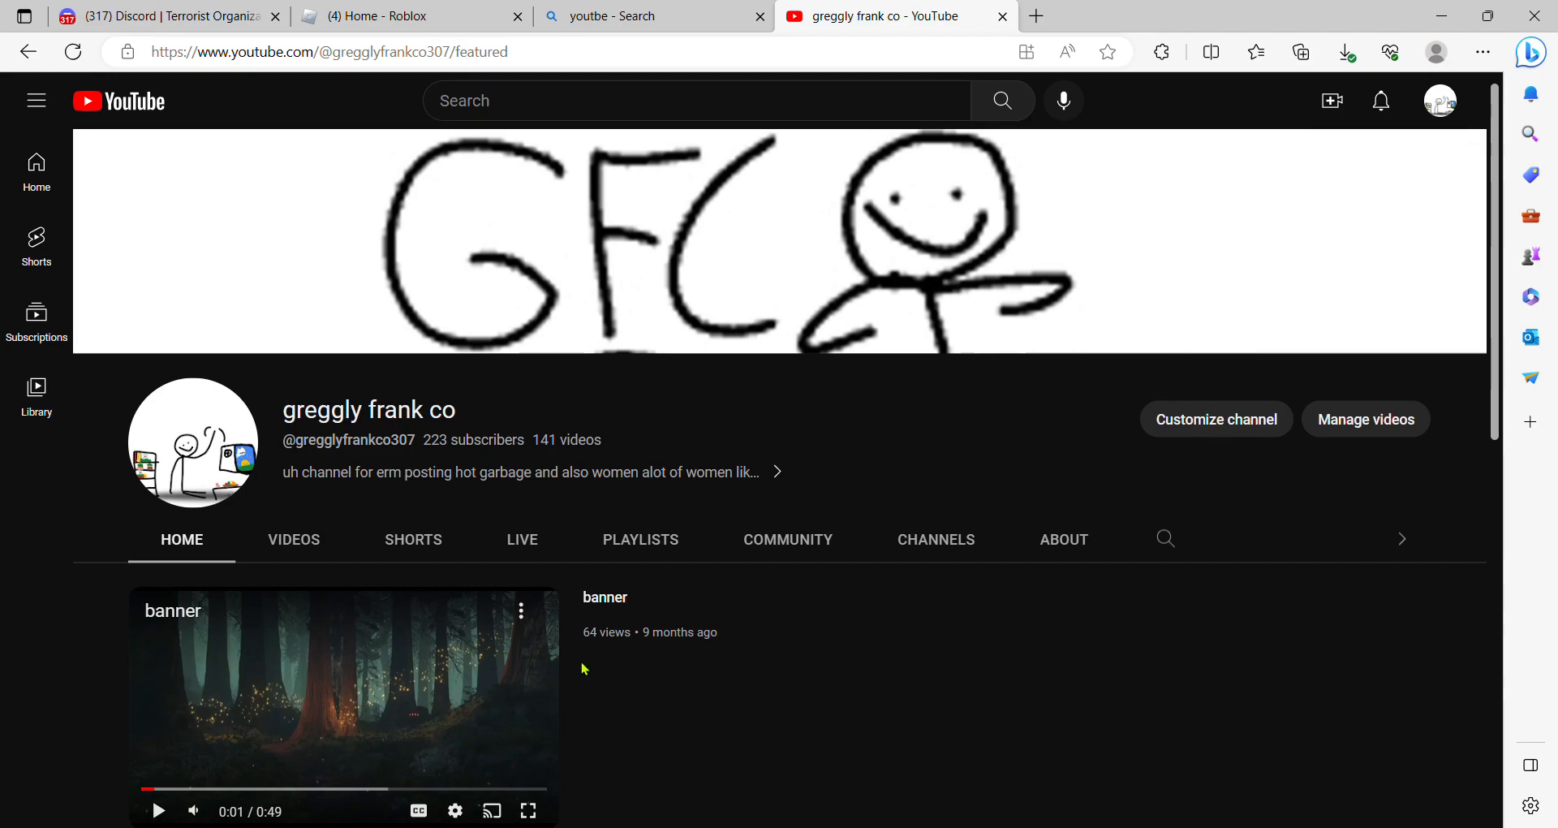
scroll("down", 3)
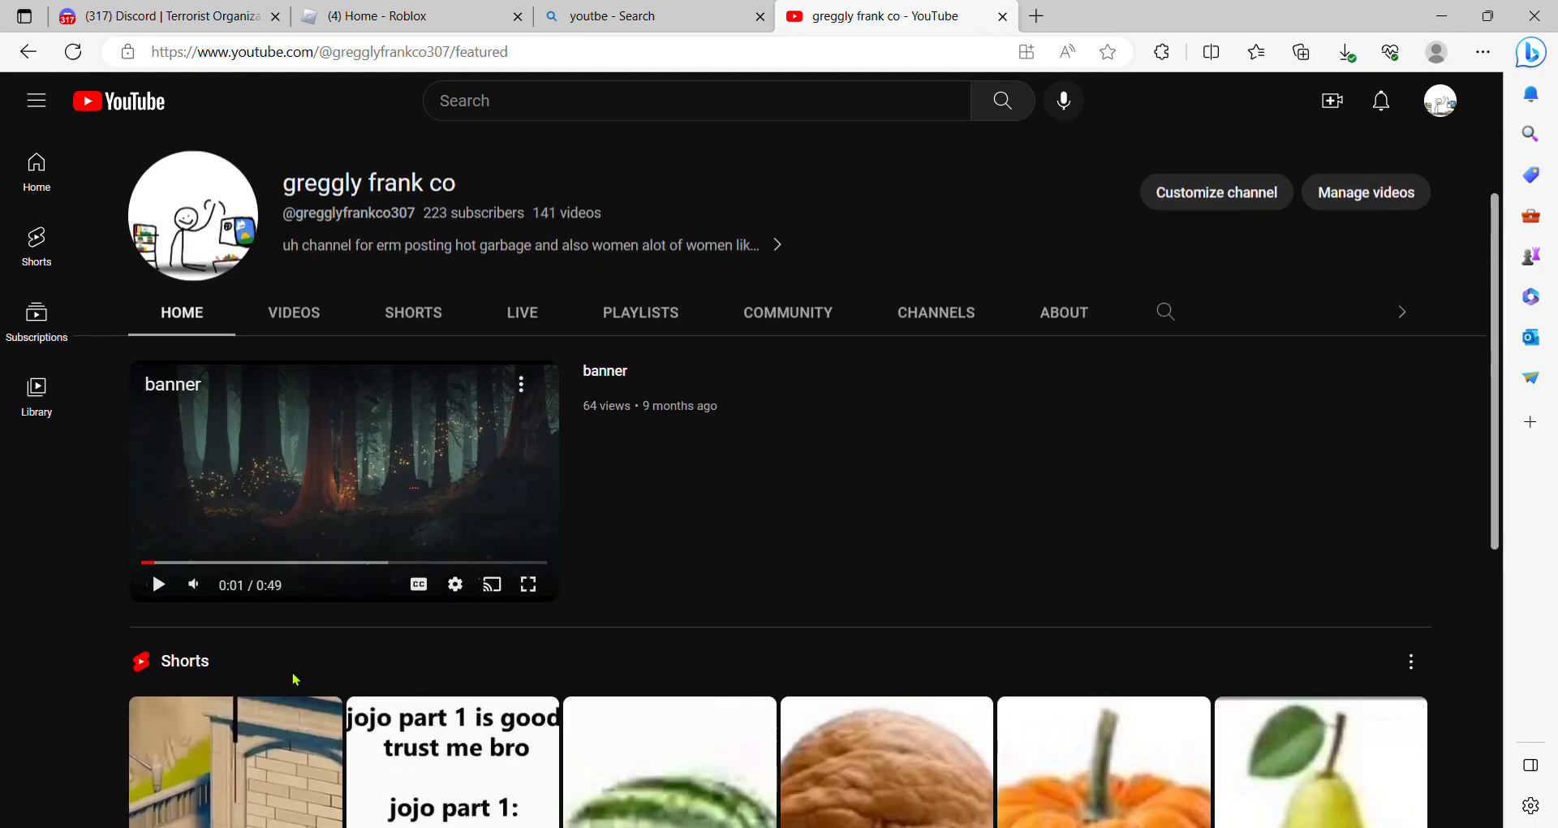
scroll("down", 3)
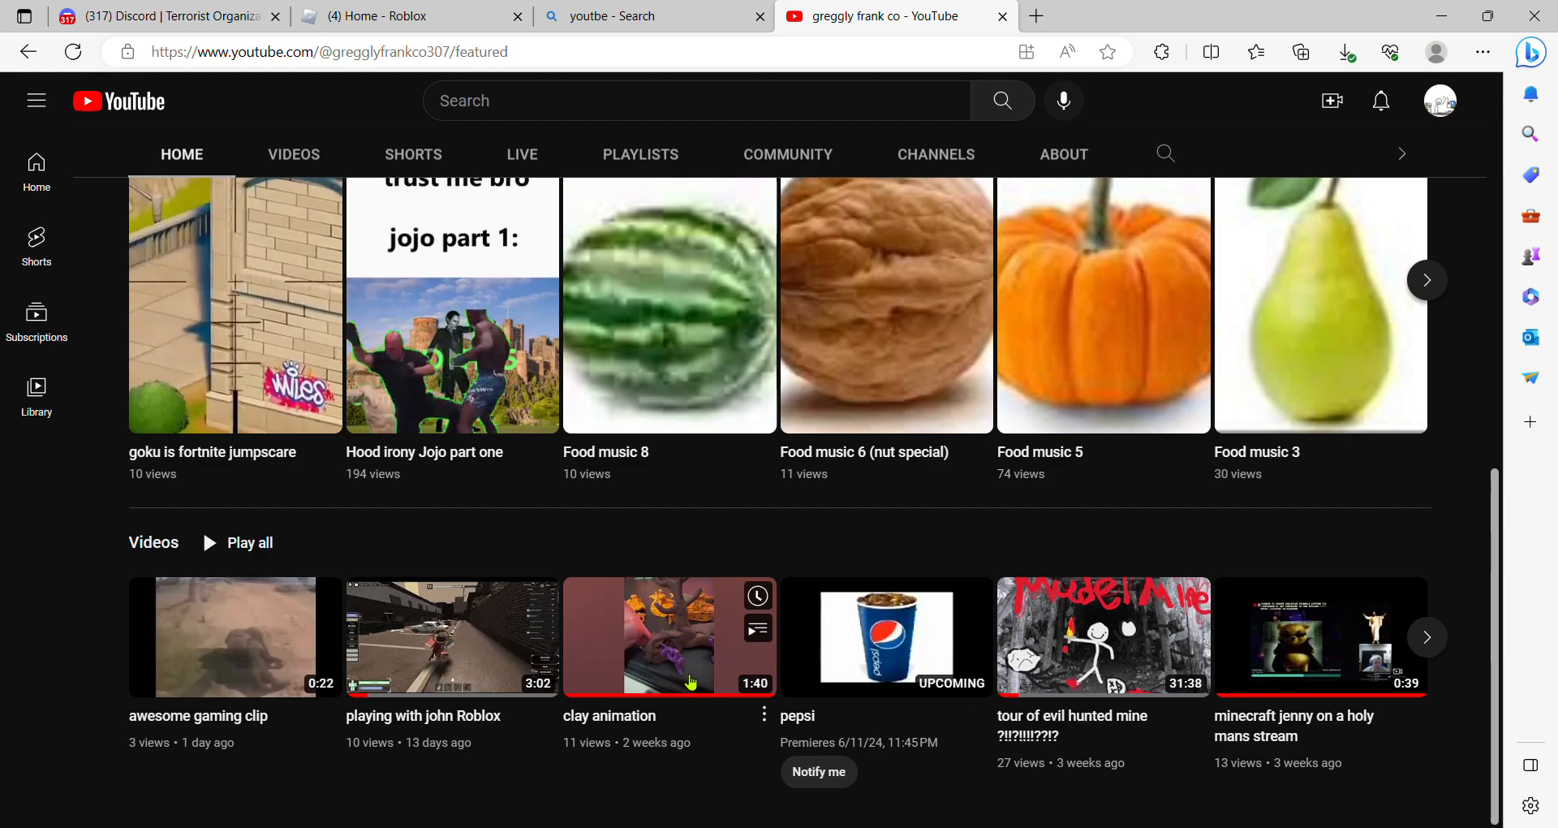
mouse_move(487, 645)
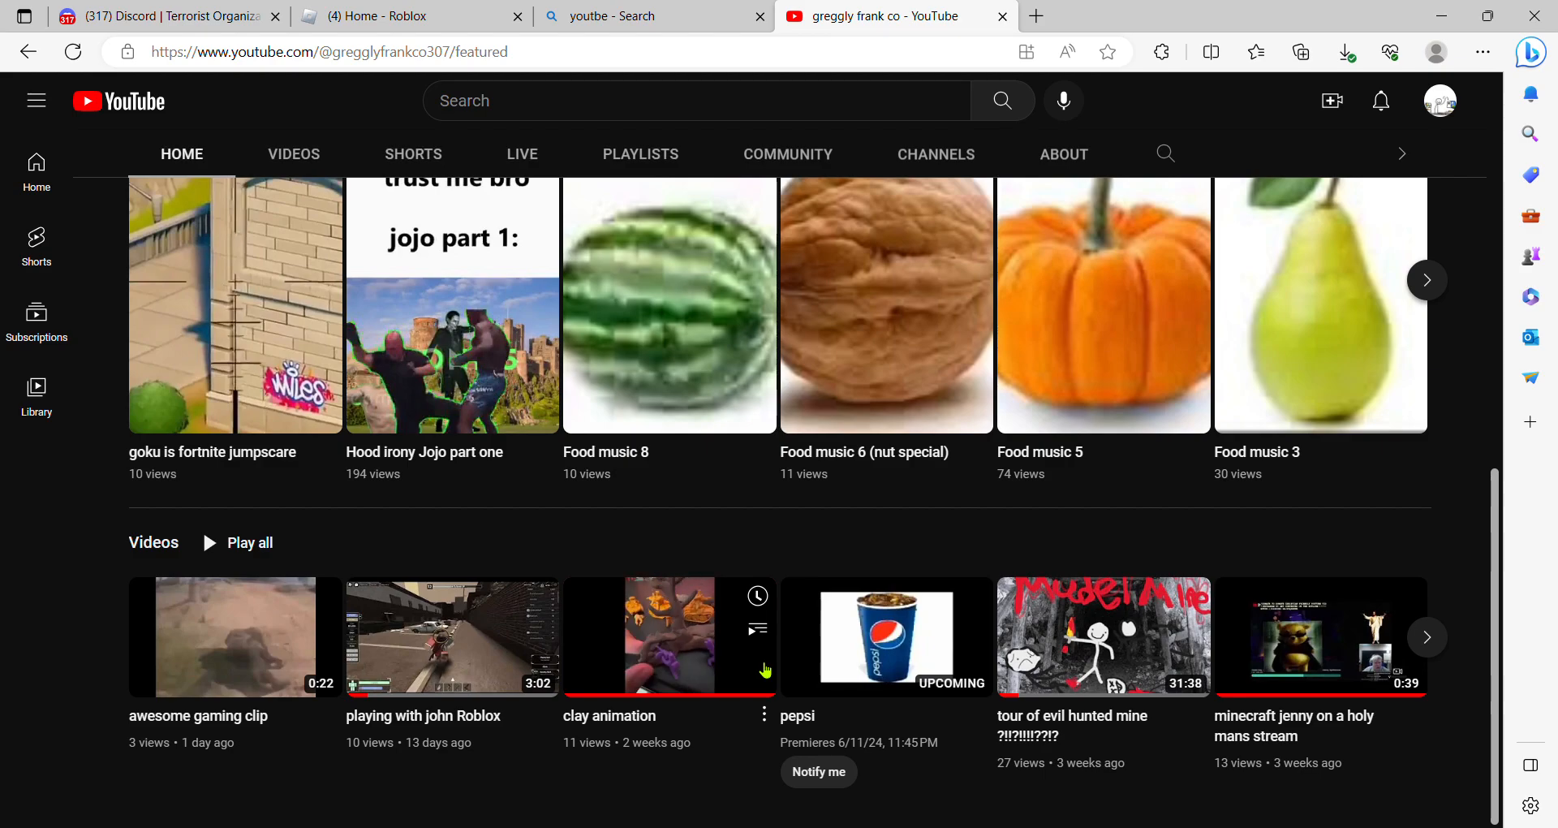
mouse_move(412, 611)
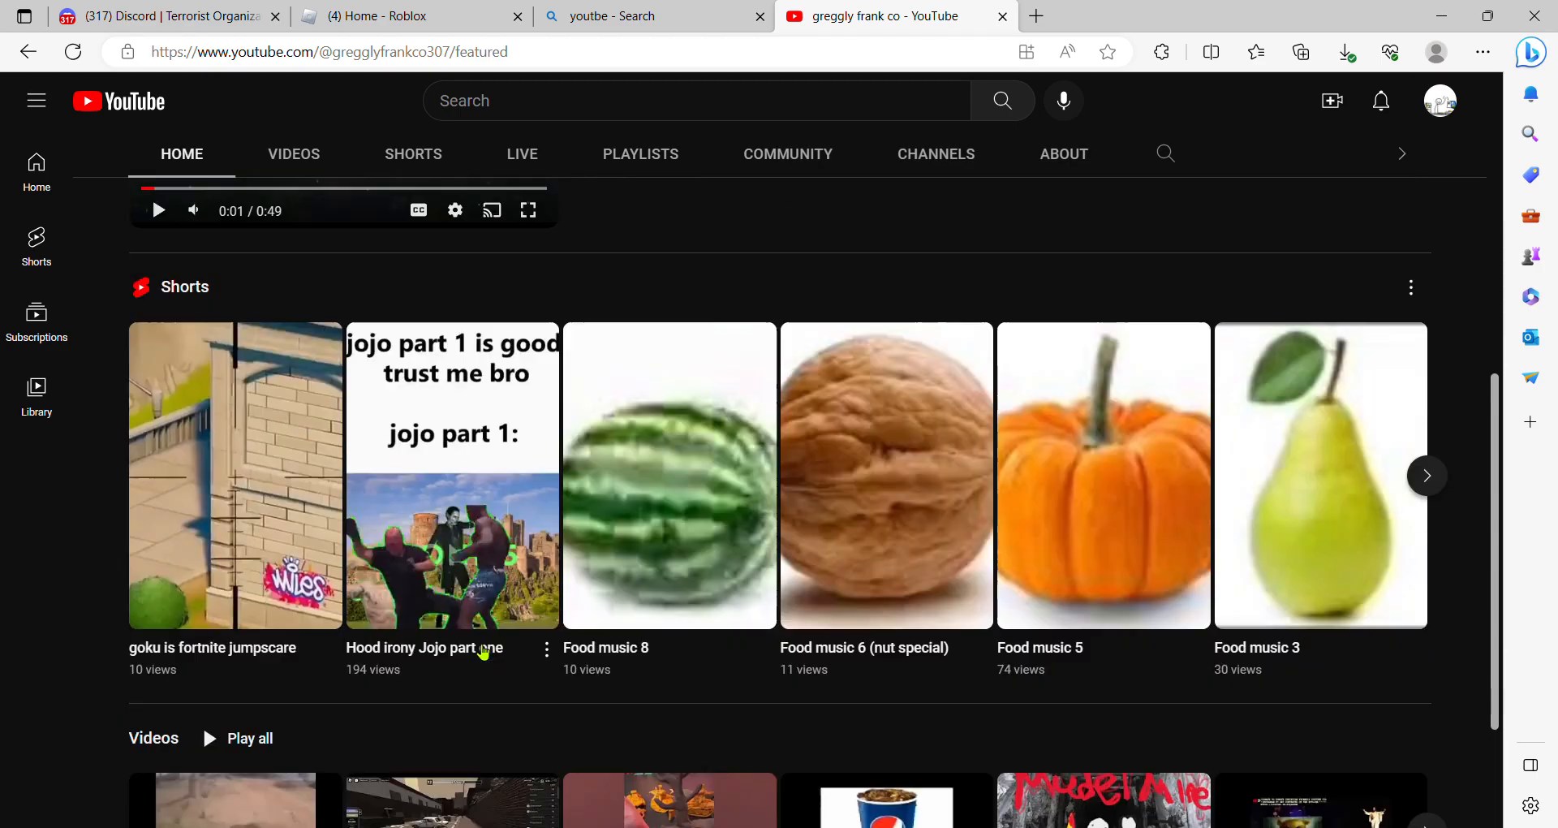
Step: Scroll to the channel banner showing 223 subscribers and 141 videos
scroll("down", 3)
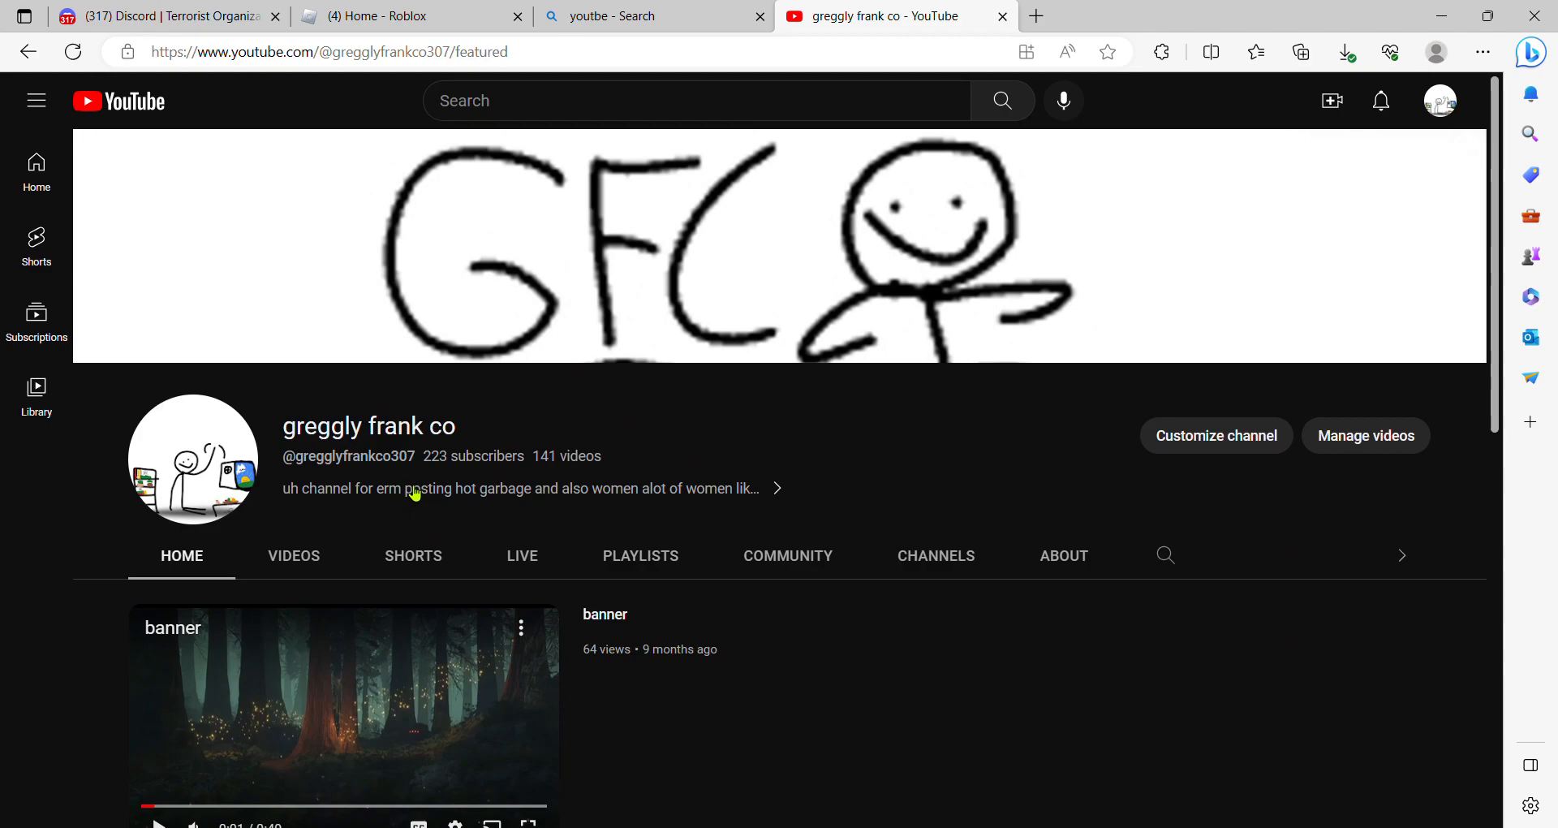
mouse_move(409, 507)
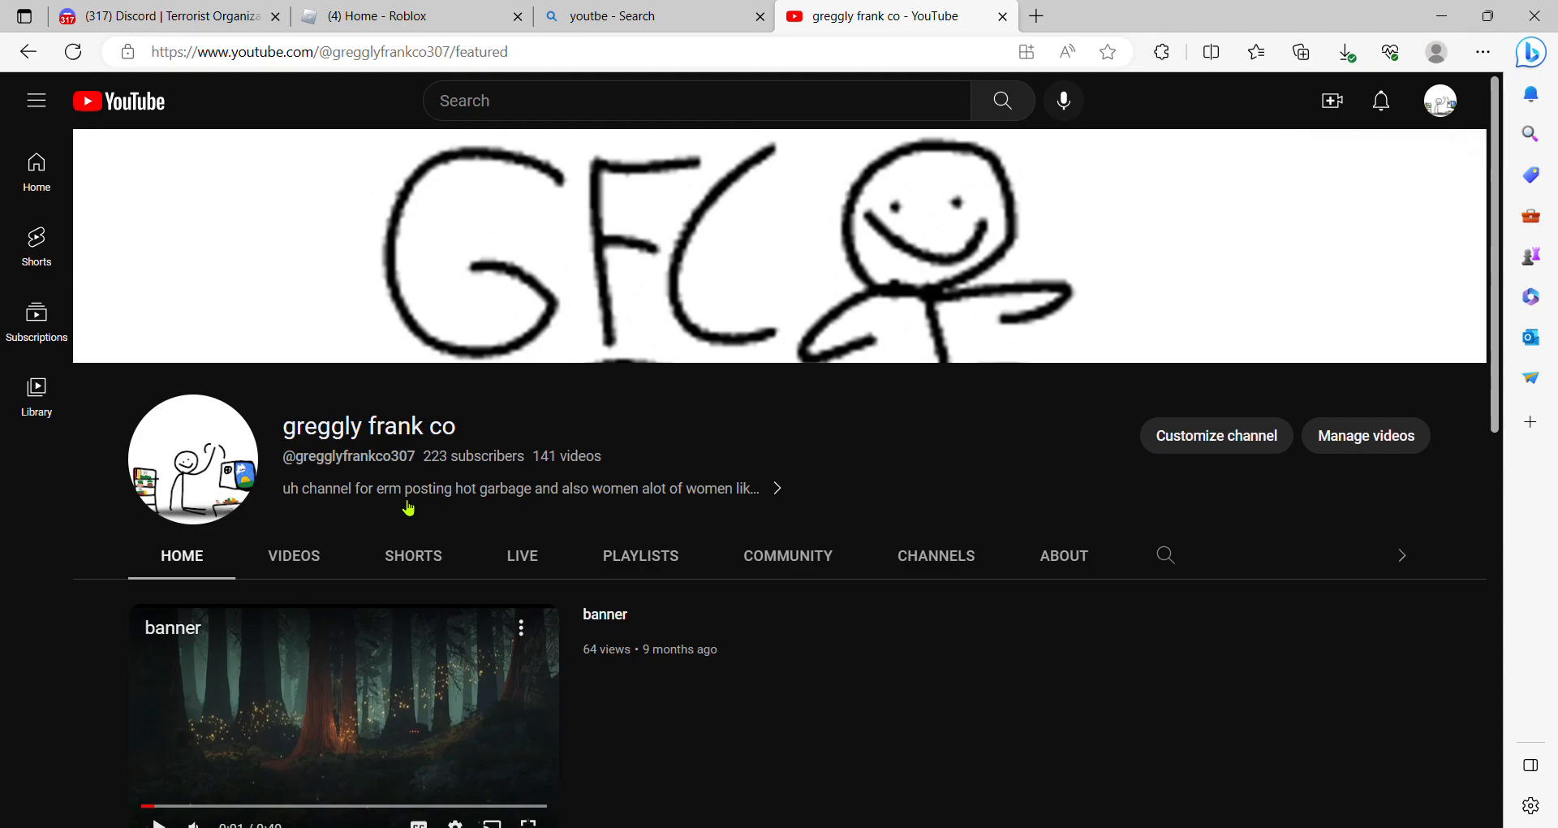
mouse_move(393, 510)
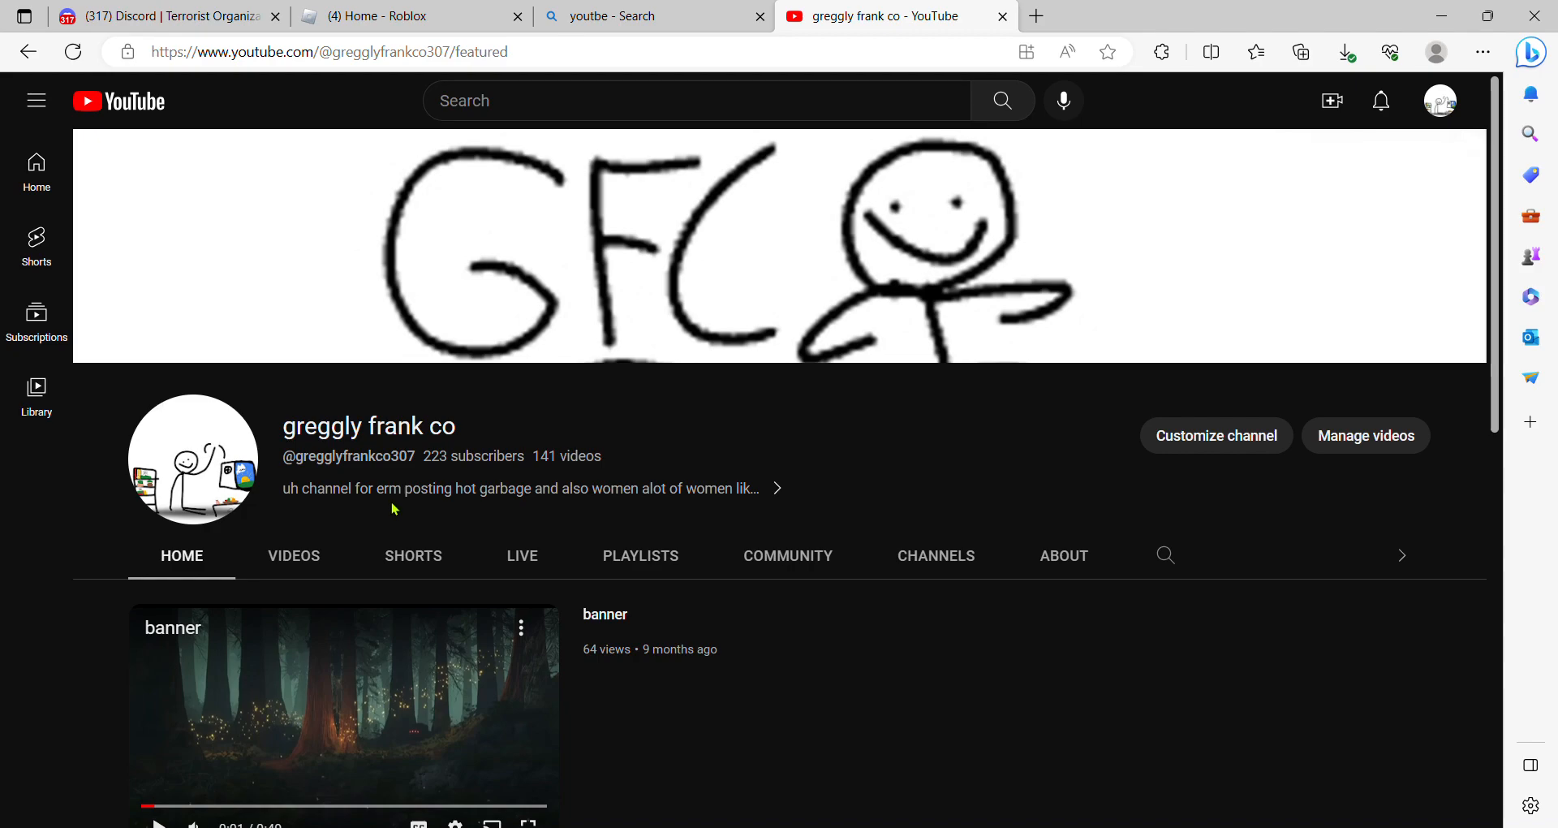
mouse_move(400, 504)
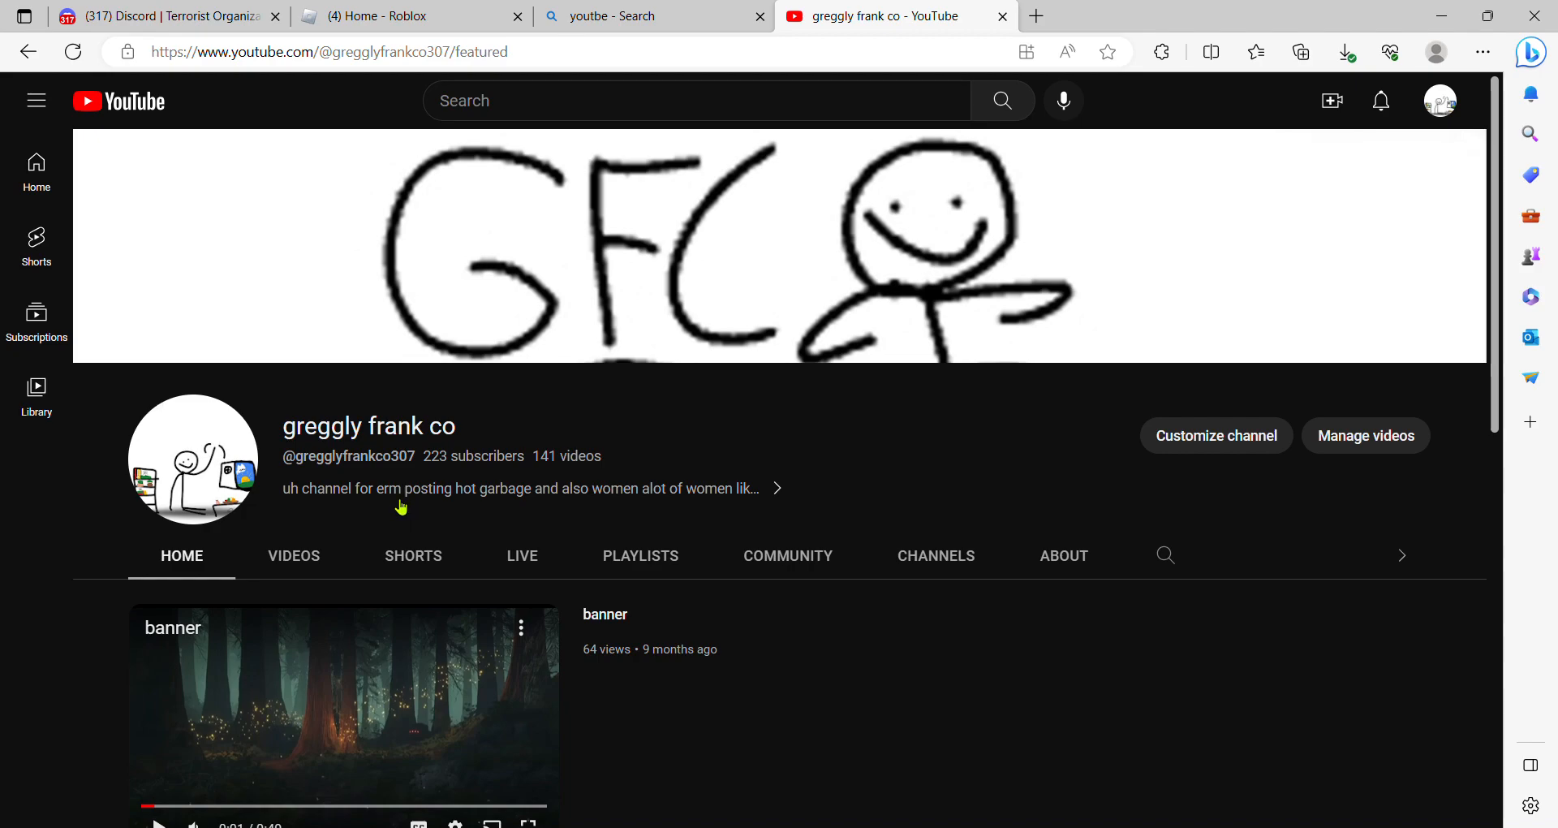
mouse_move(455, 490)
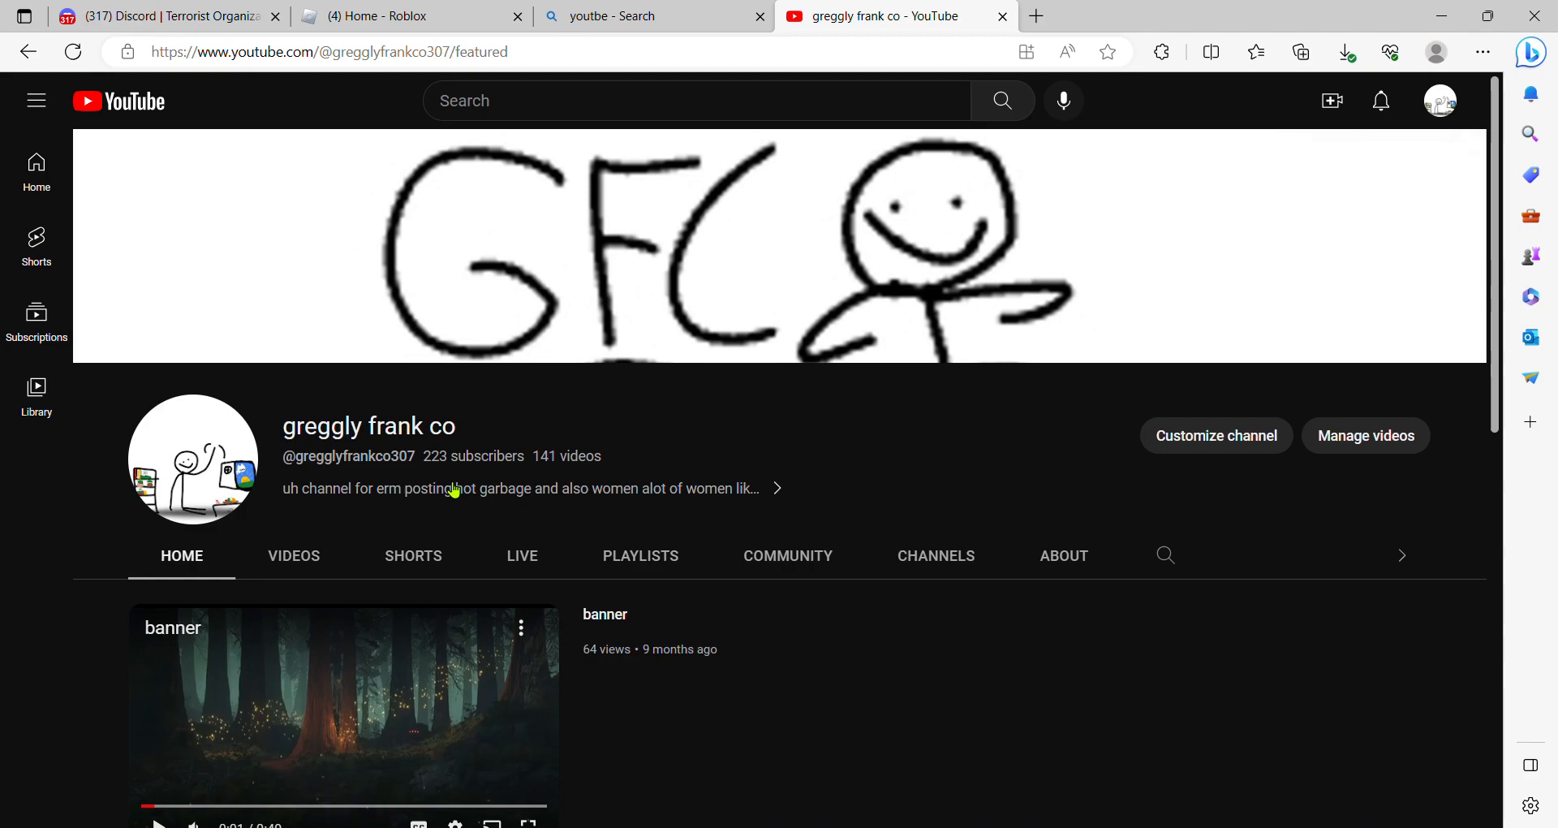
mouse_move(727, 432)
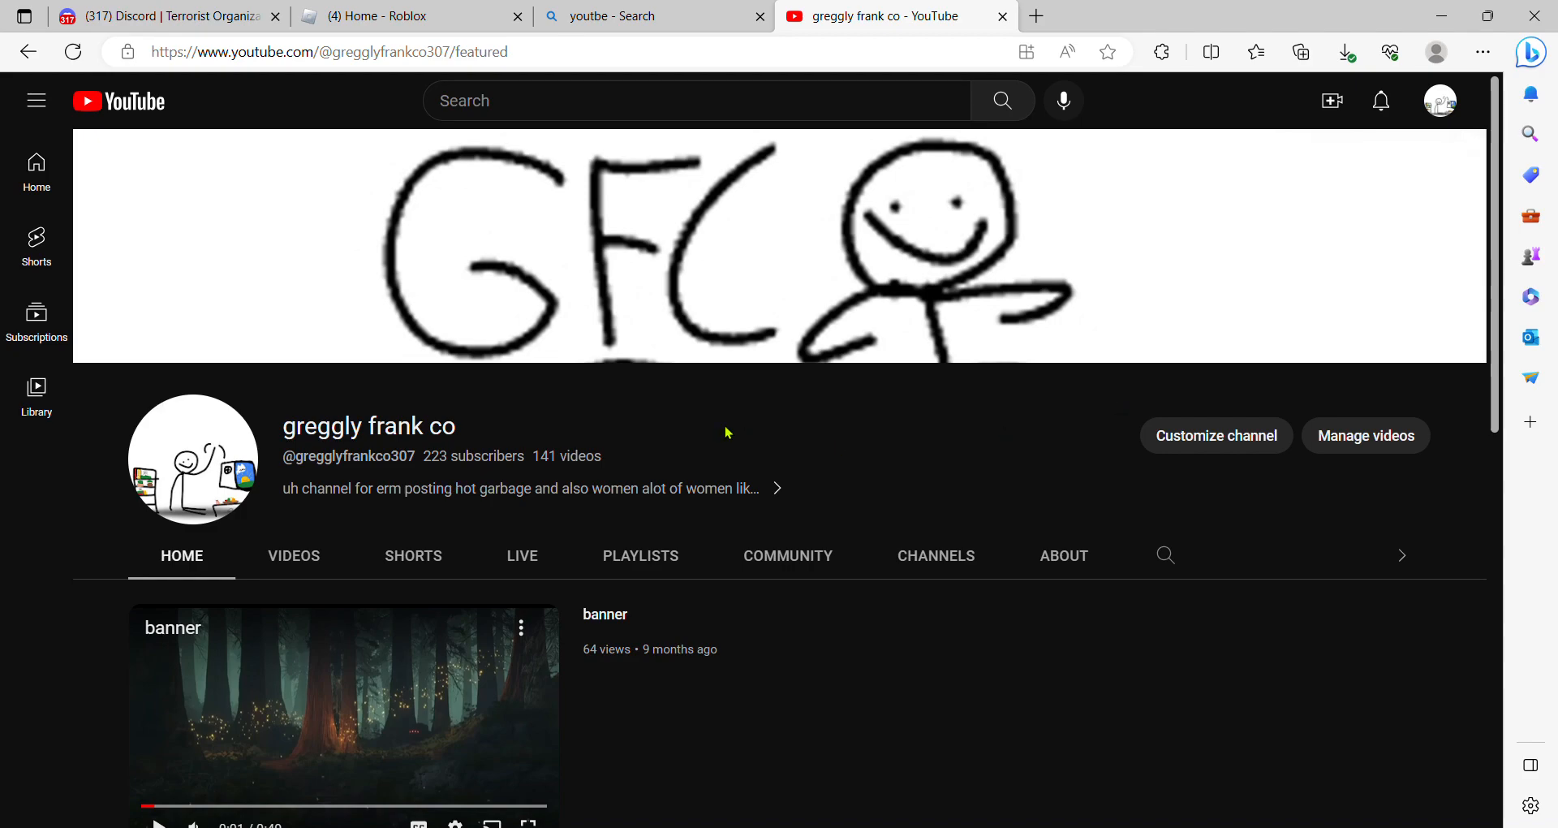
mouse_move(414, 409)
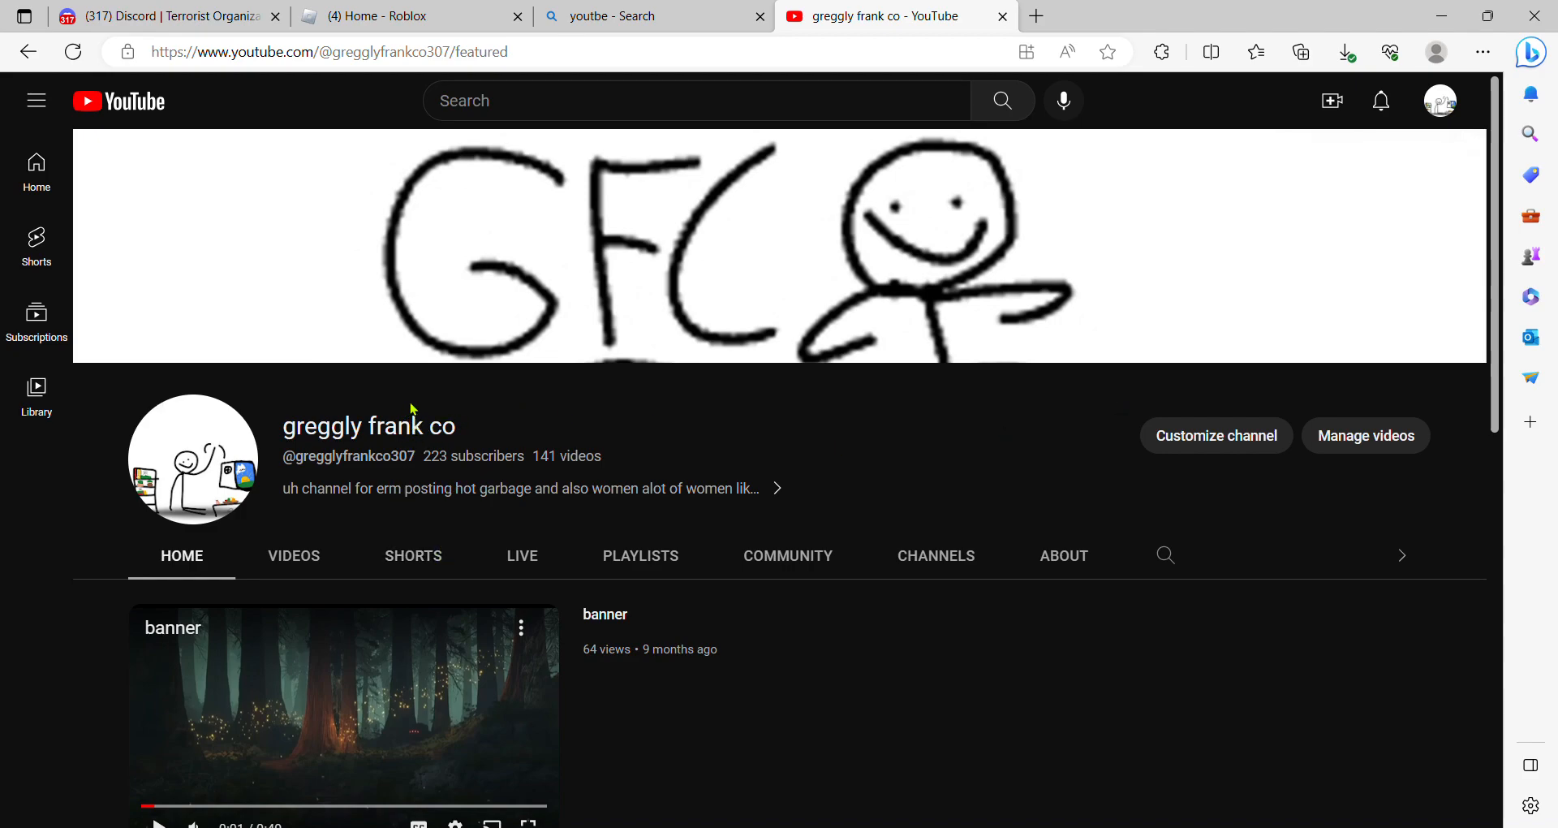
mouse_move(641, 421)
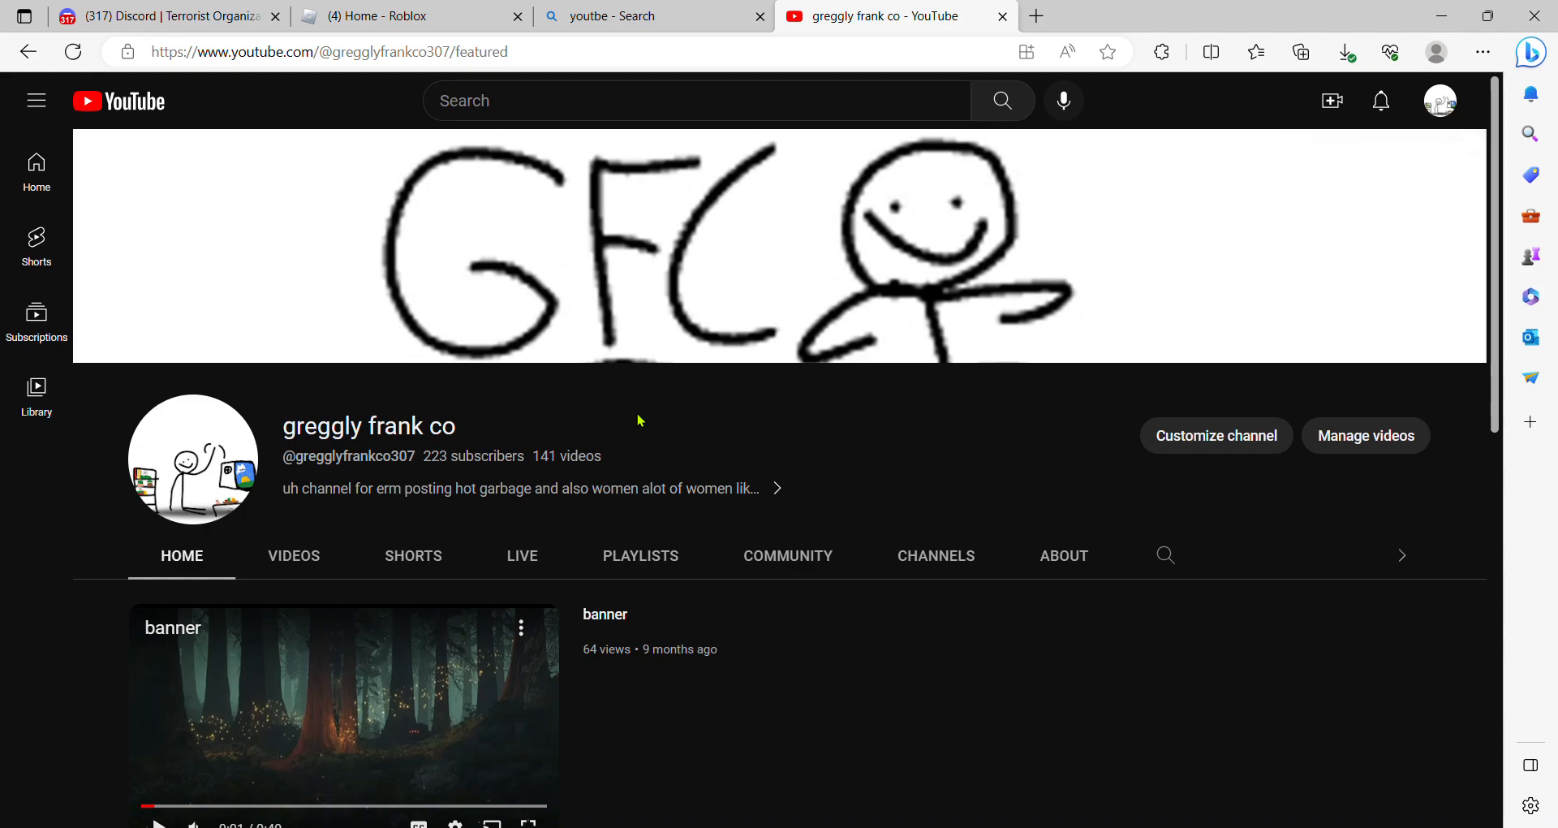
mouse_move(426, 488)
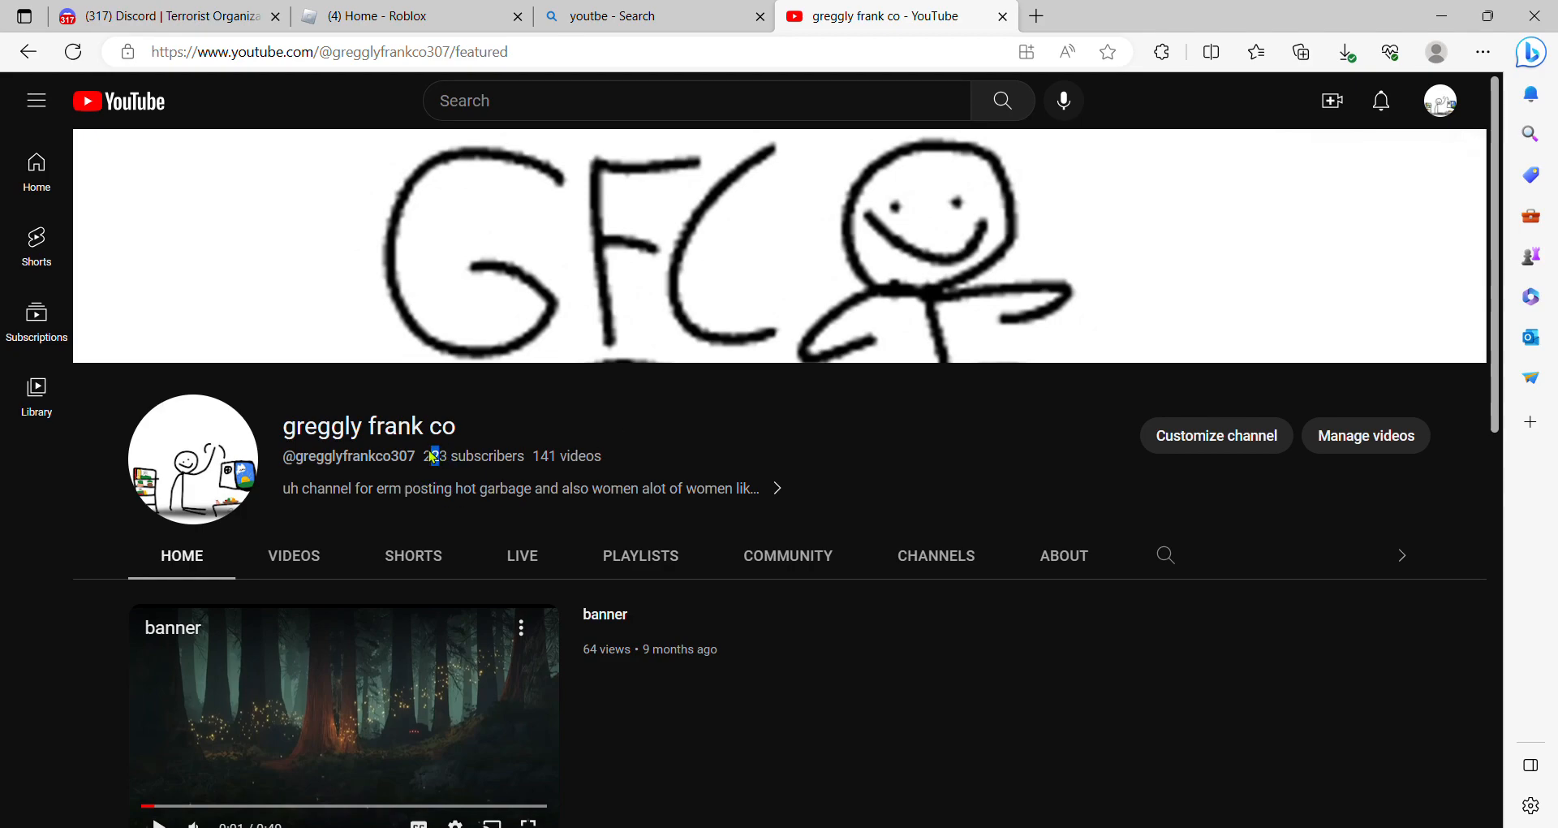
double_click(435, 455)
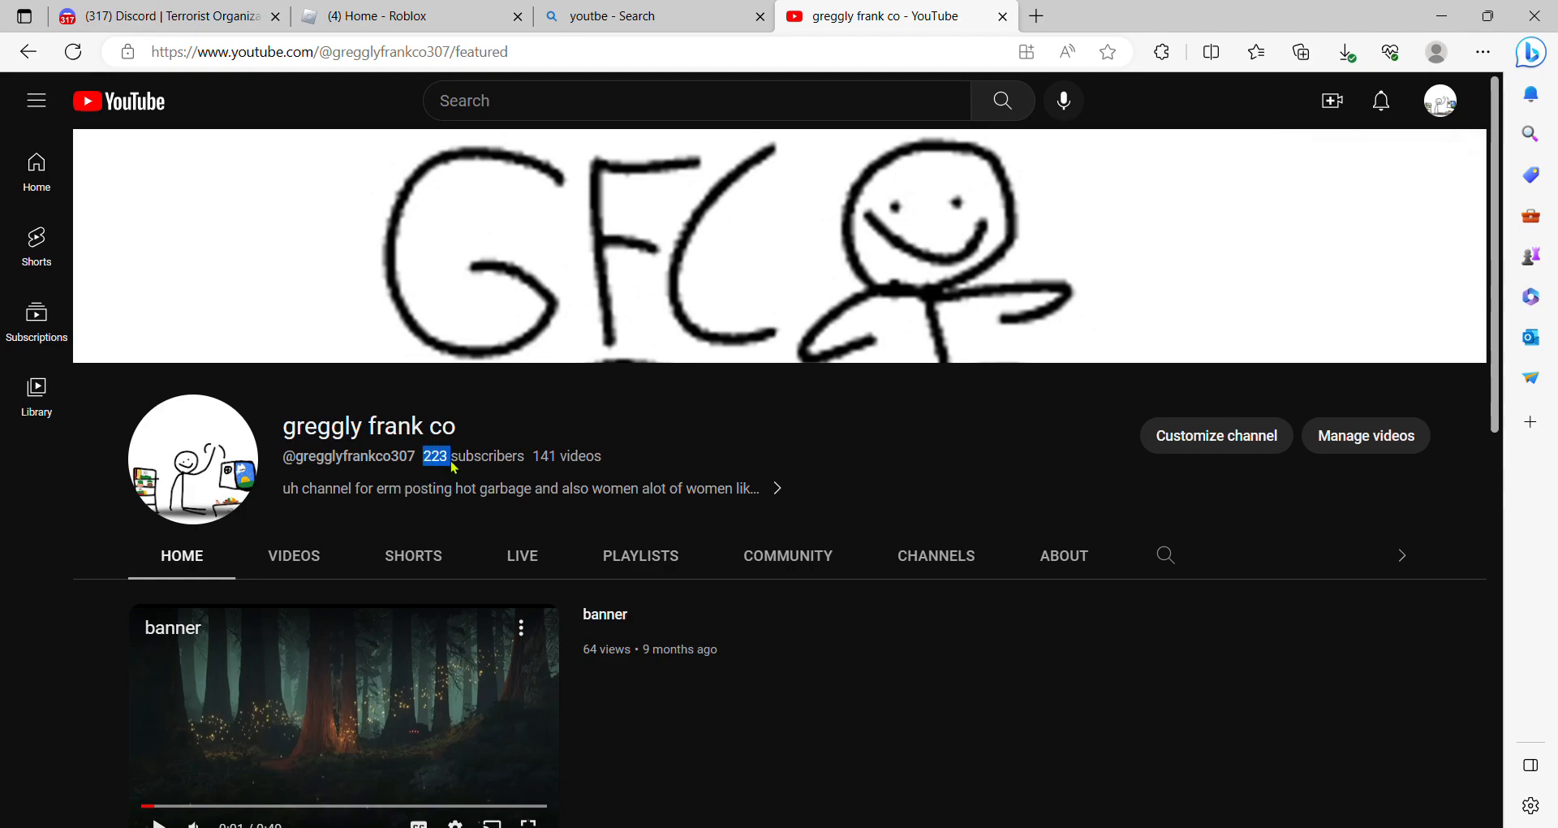
mouse_move(770, 415)
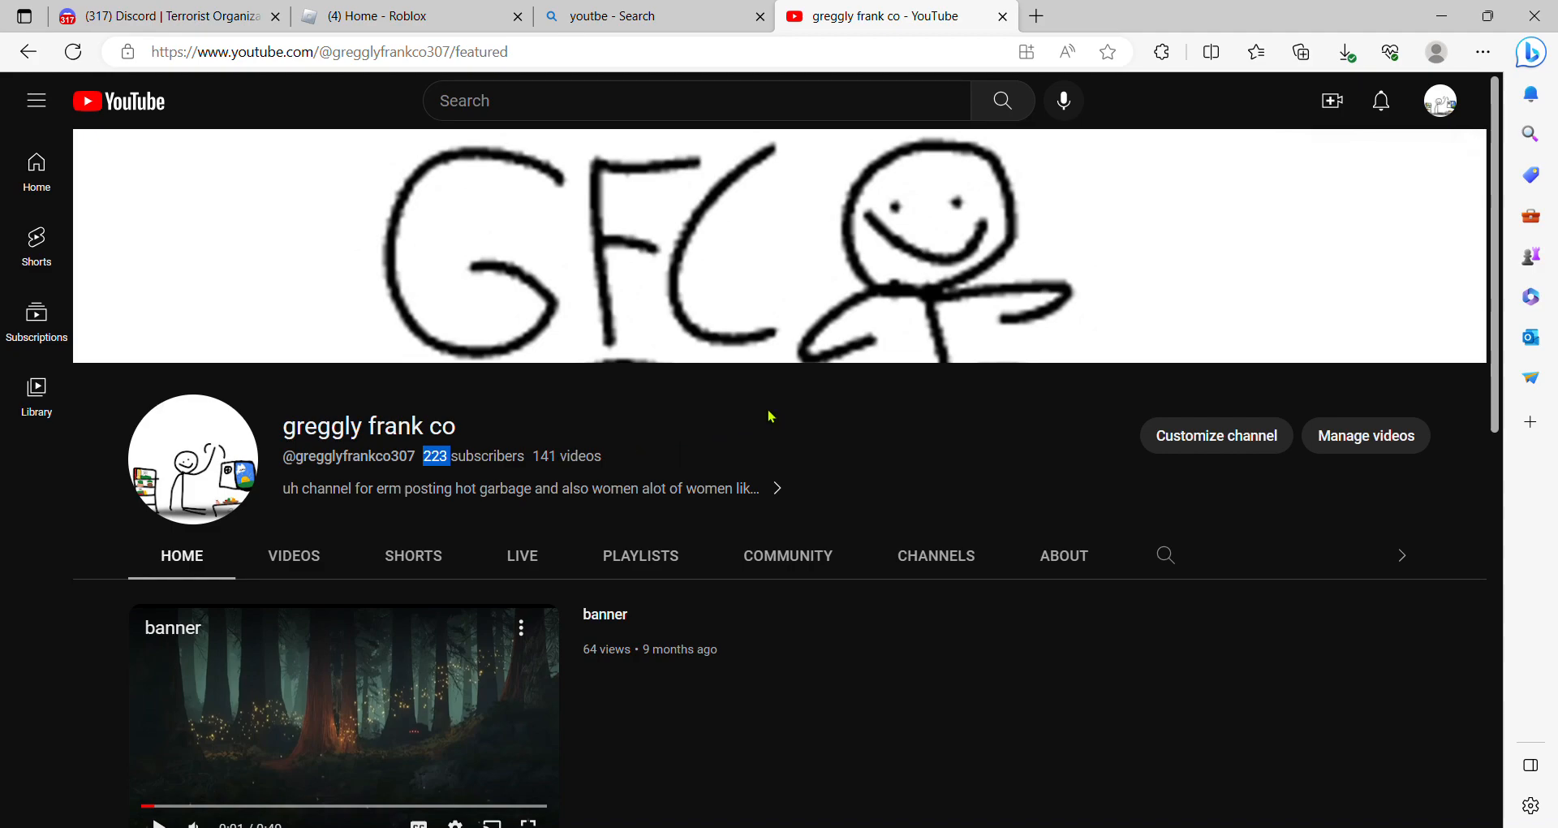
mouse_move(270, 467)
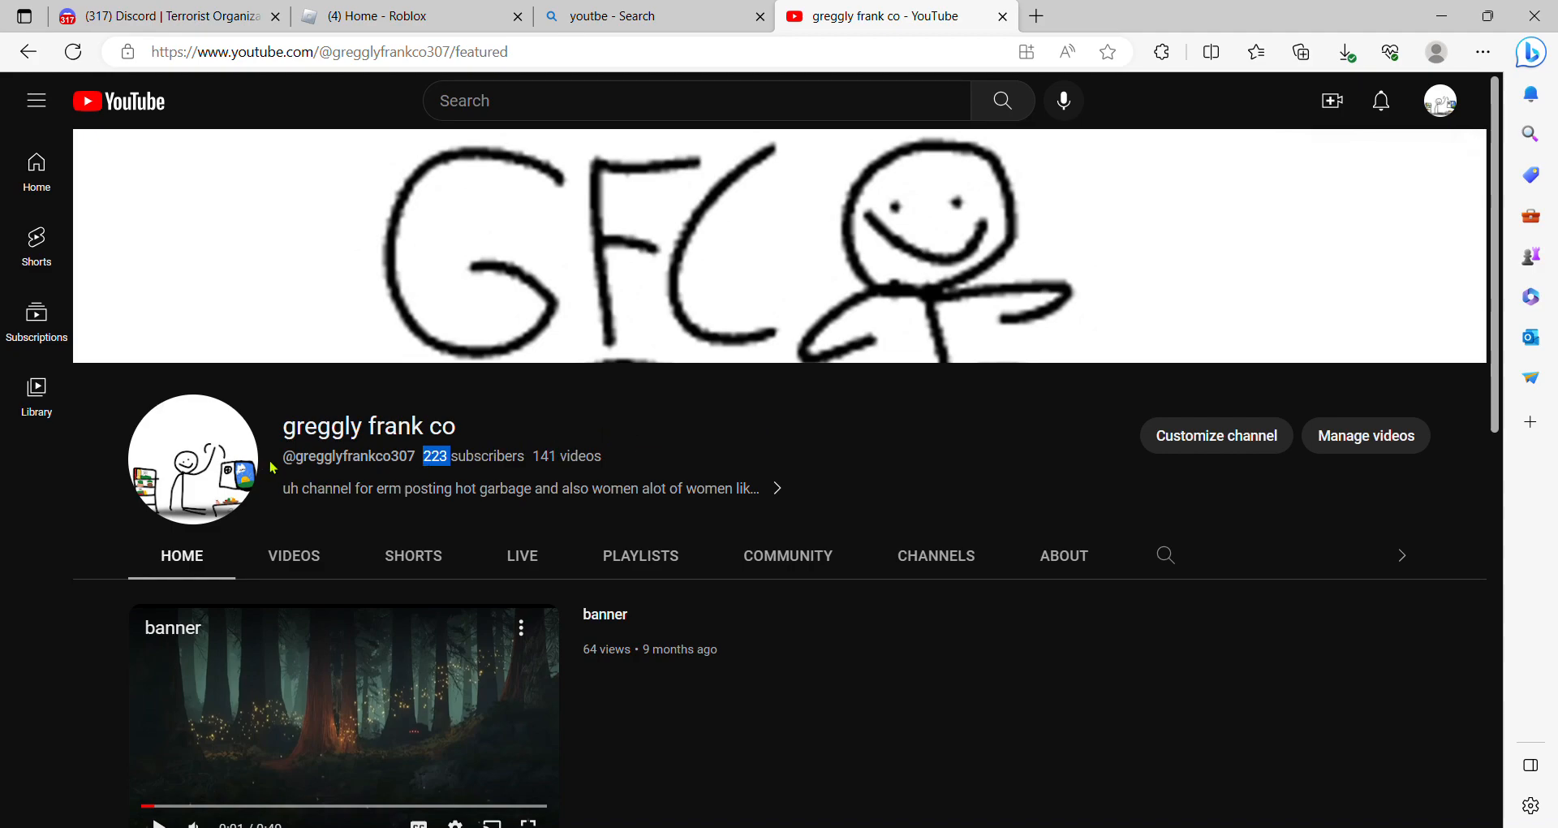
mouse_move(368, 498)
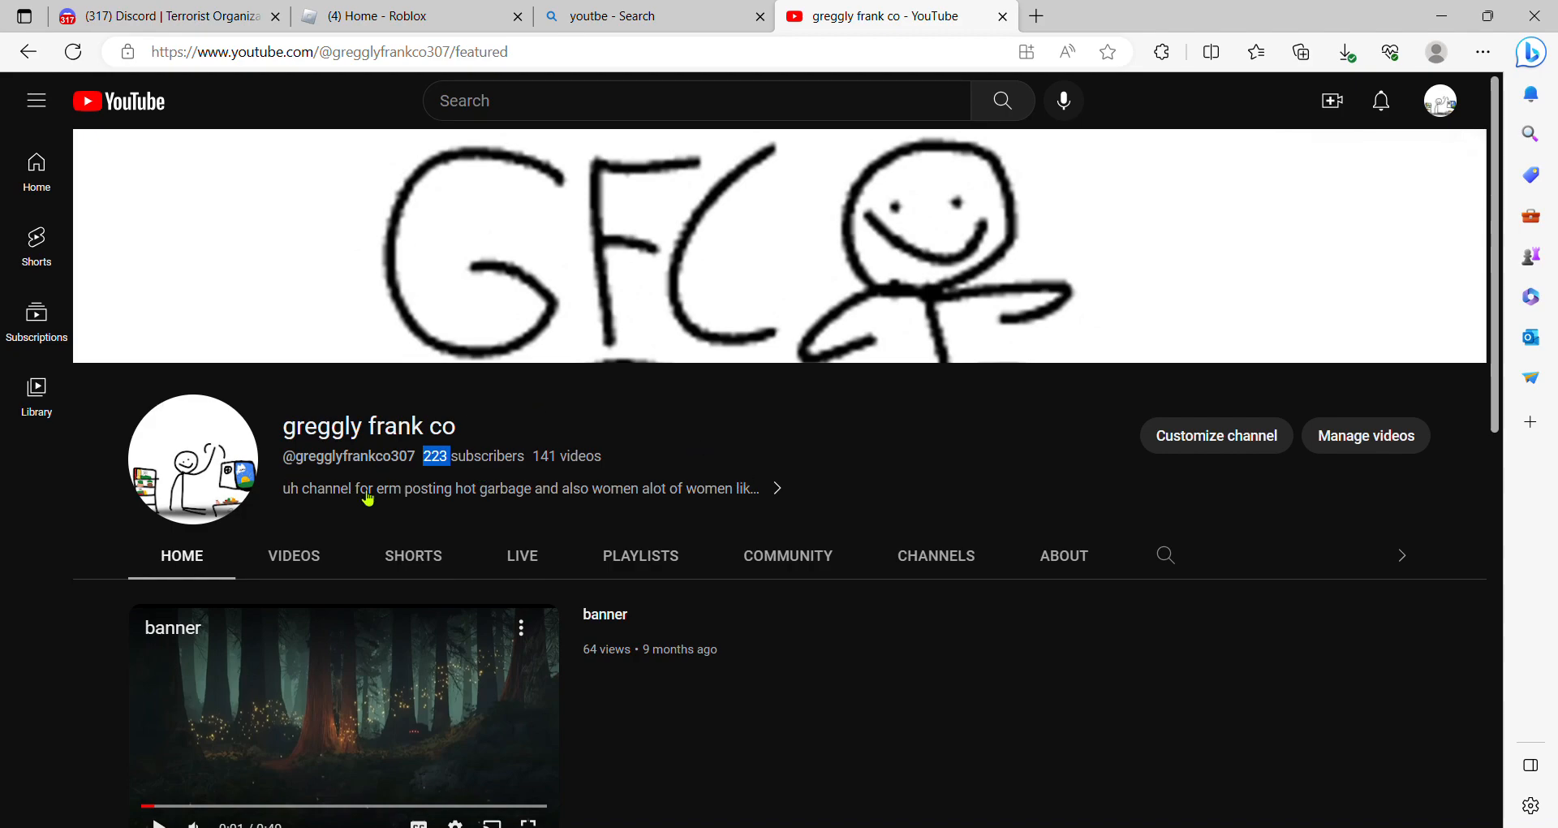
mouse_move(422, 516)
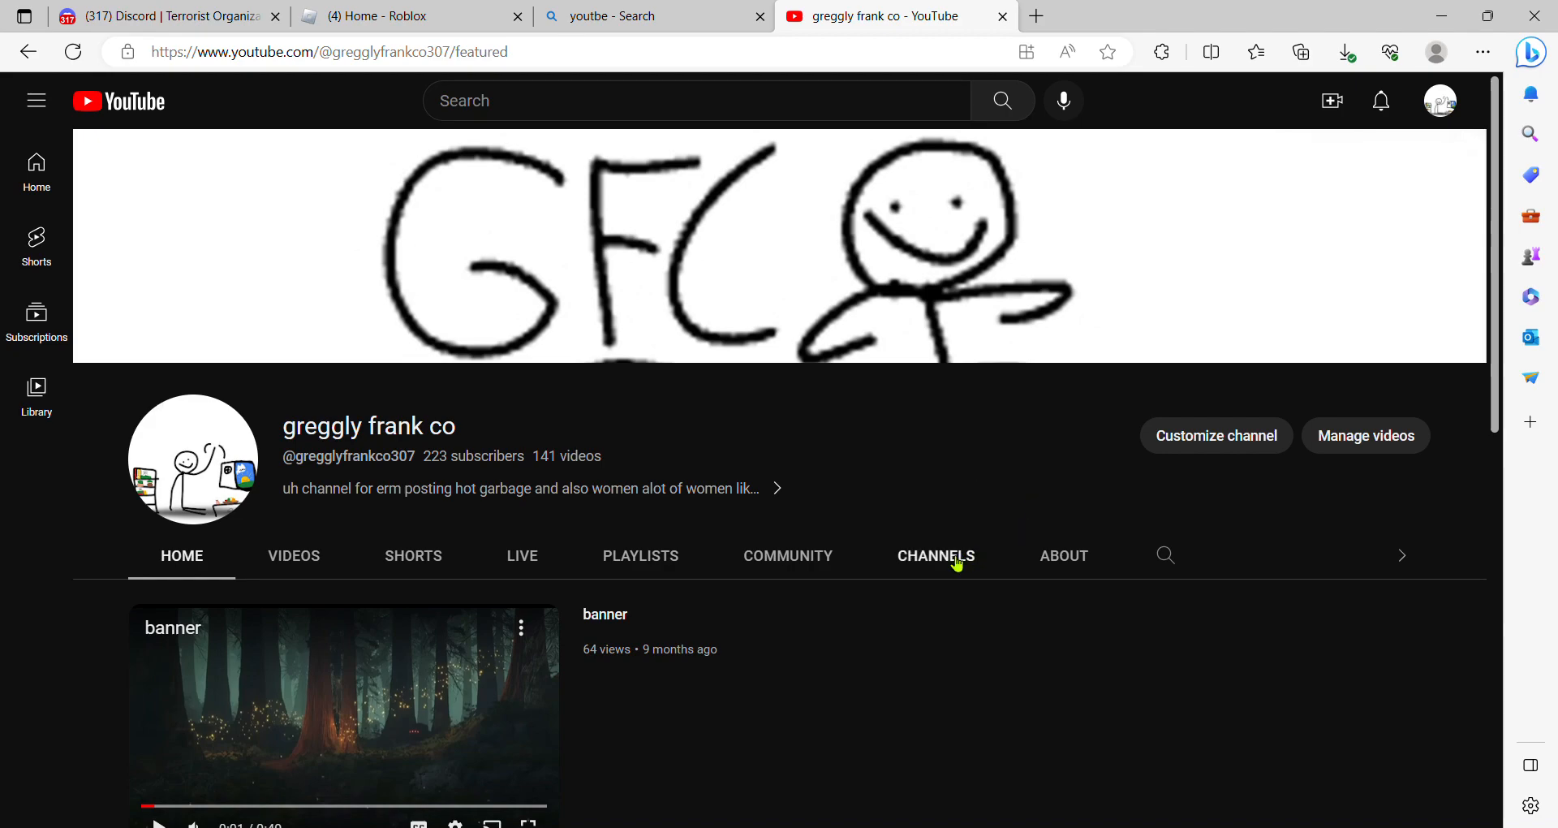
mouse_move(991, 589)
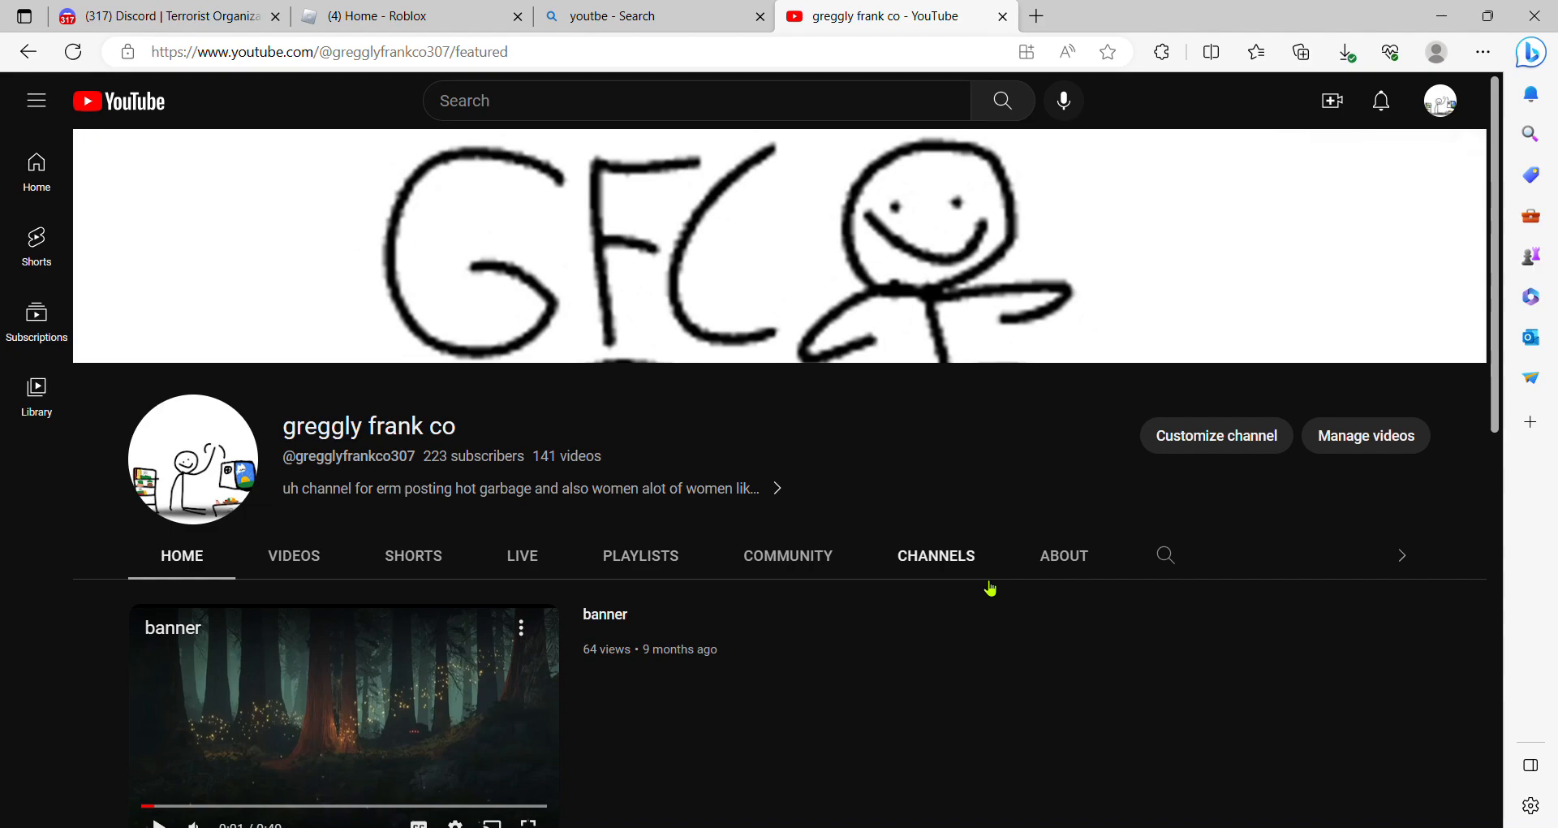
mouse_move(942, 565)
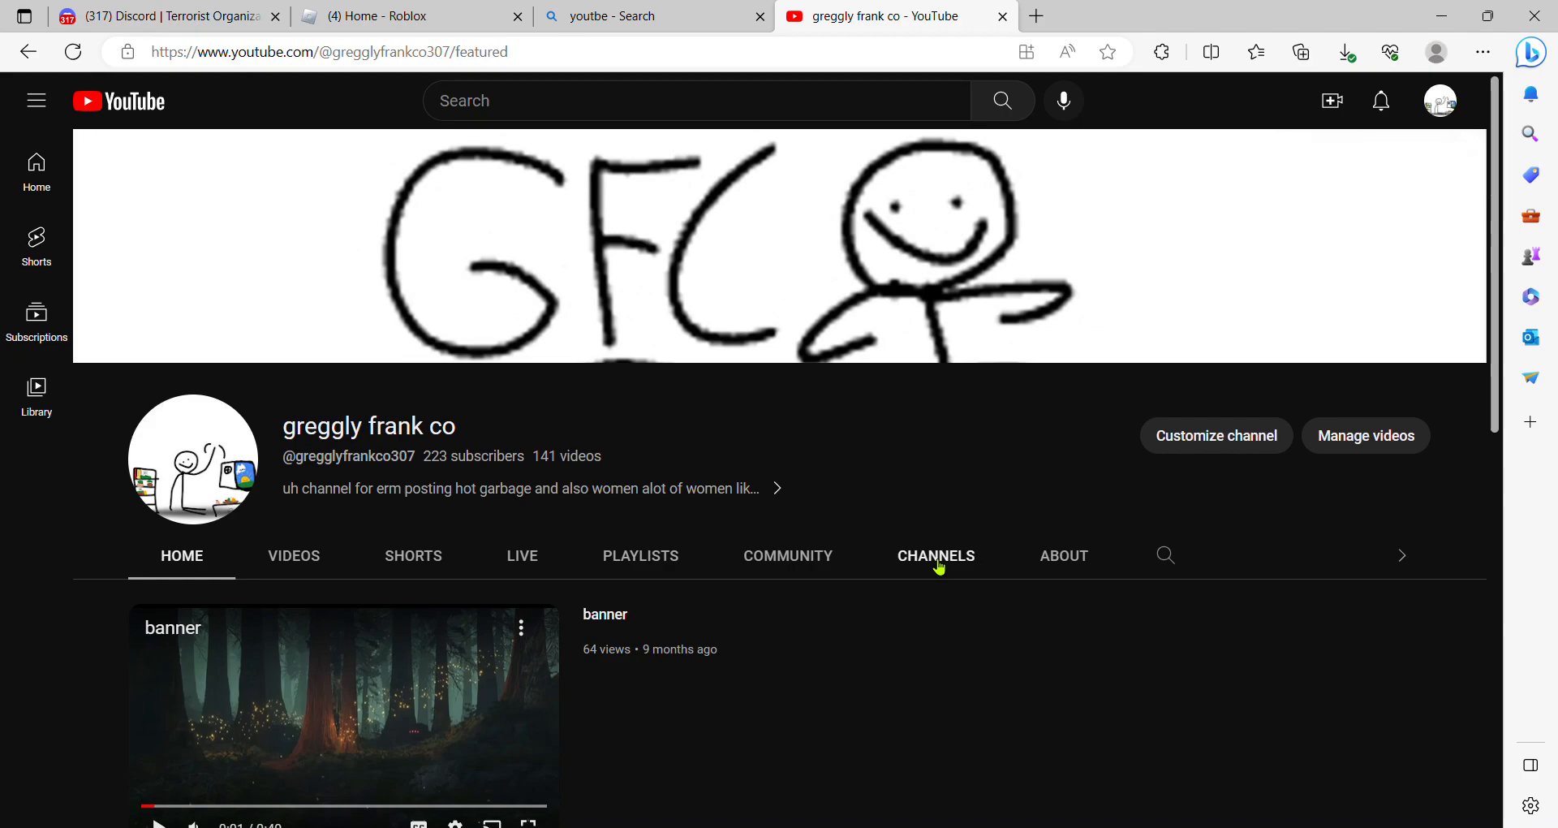
mouse_move(956, 458)
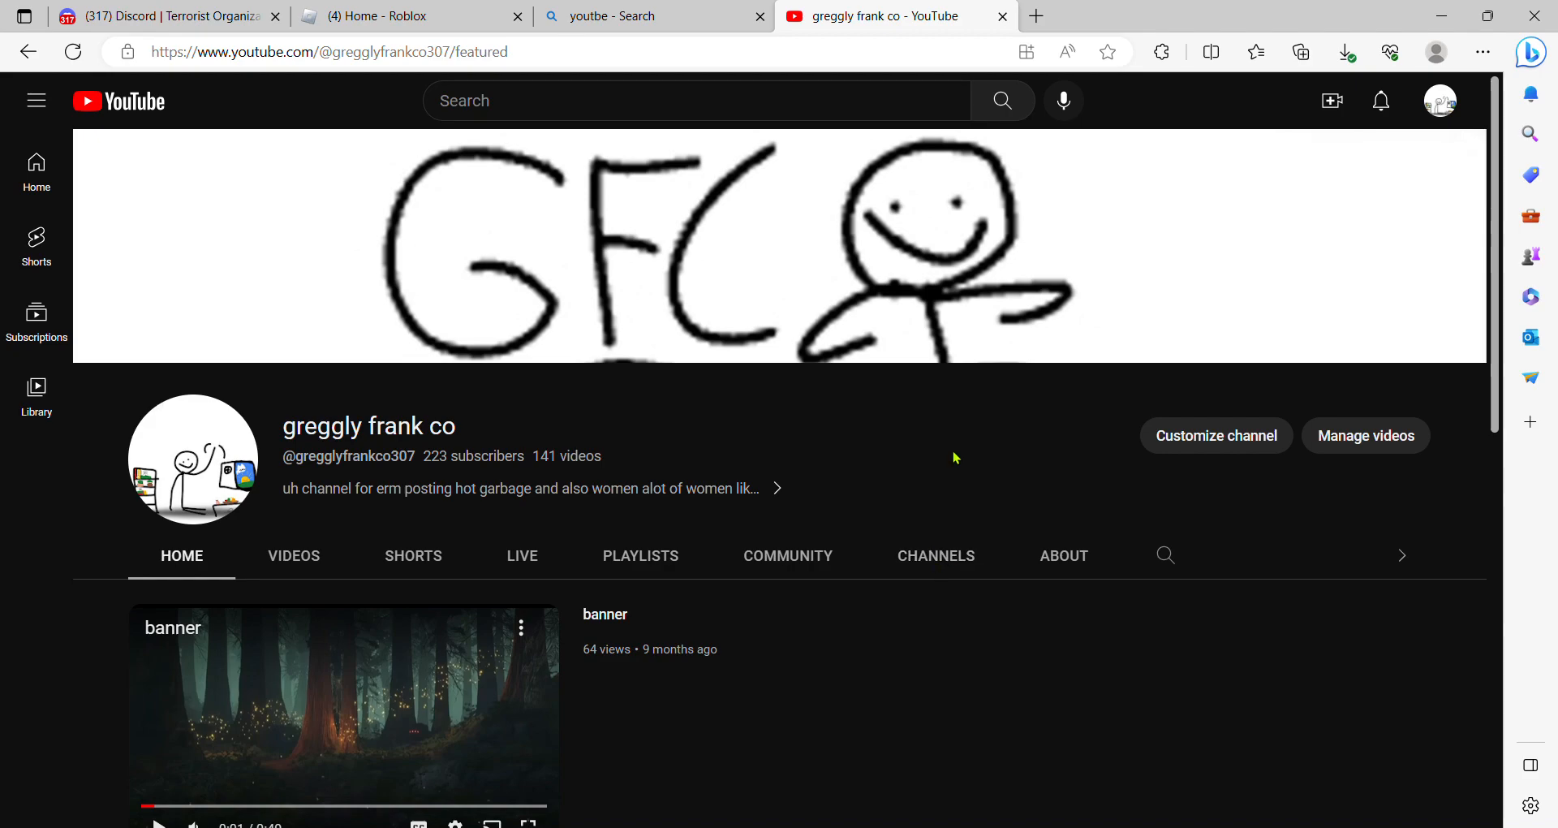
mouse_move(1377, 380)
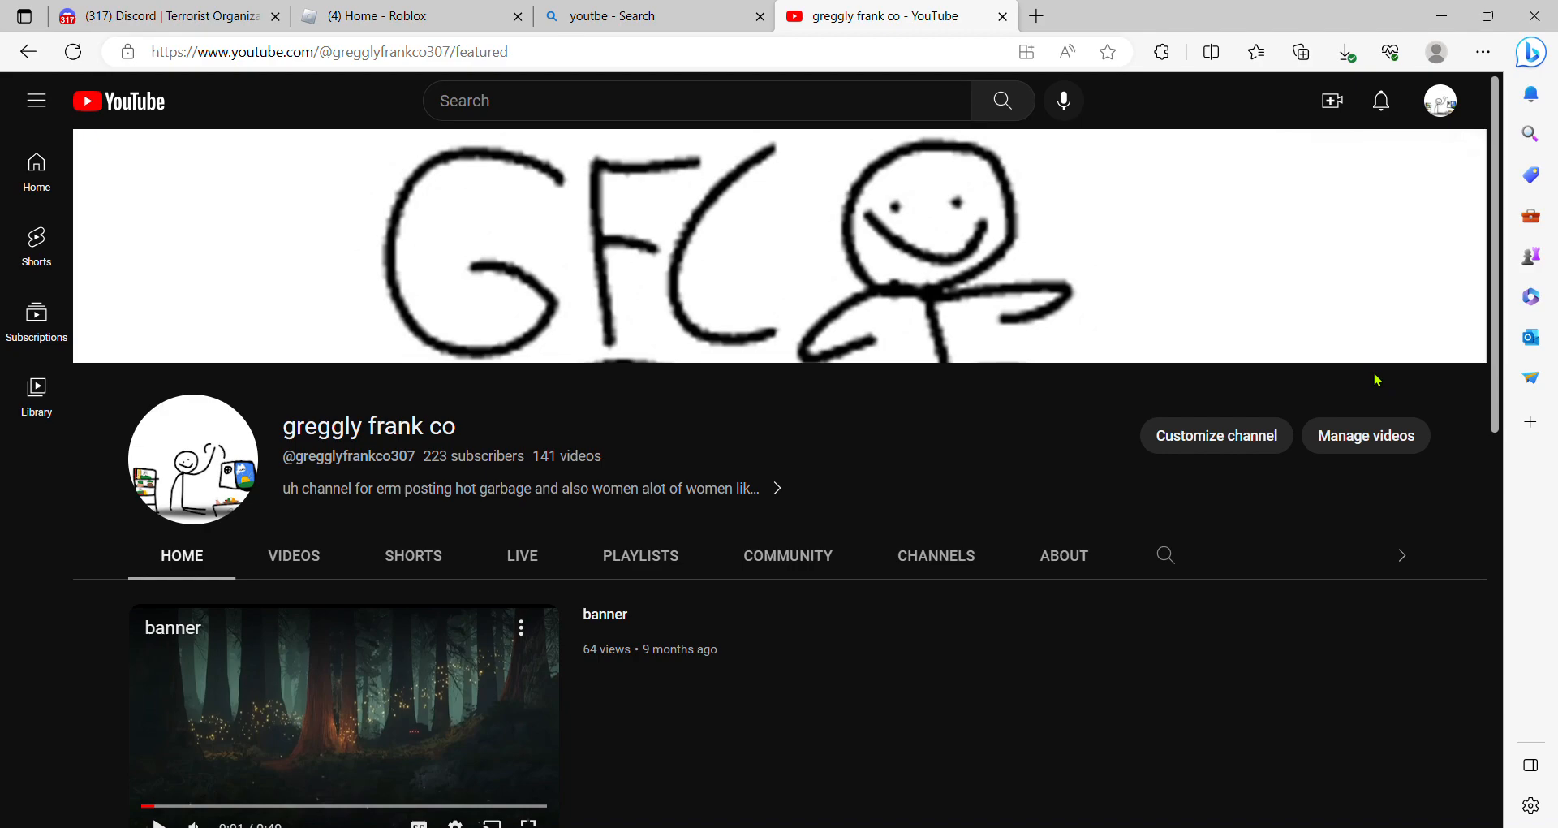